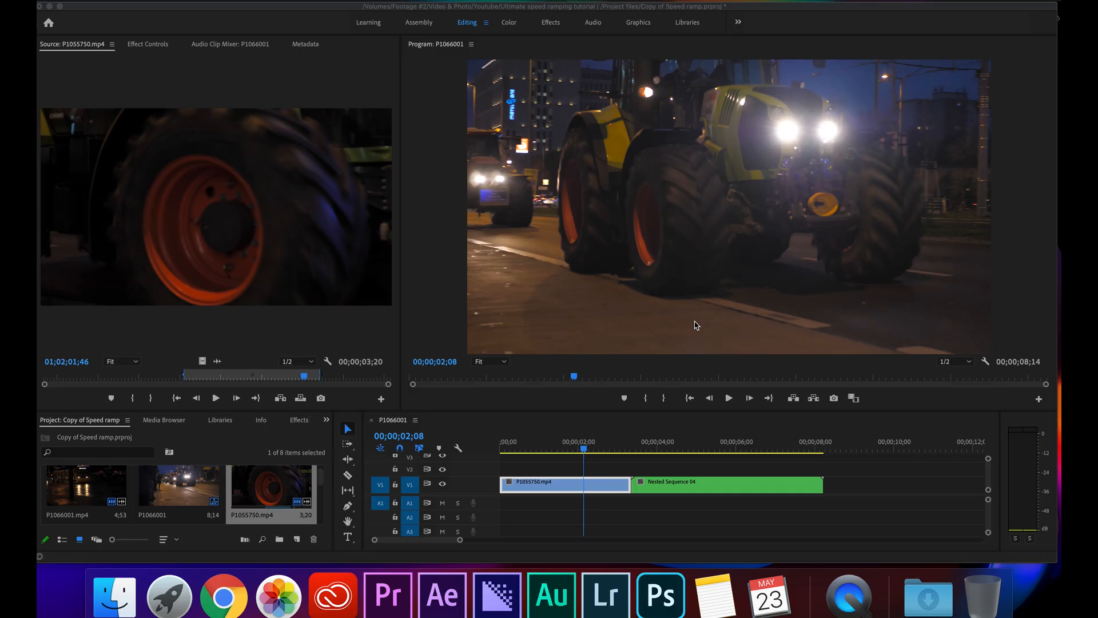
- Scrub the sequence to preview the tractor and tram clips, stopping inside the tractor clip
{"action": "left_click", "coordinate": [588, 446]}
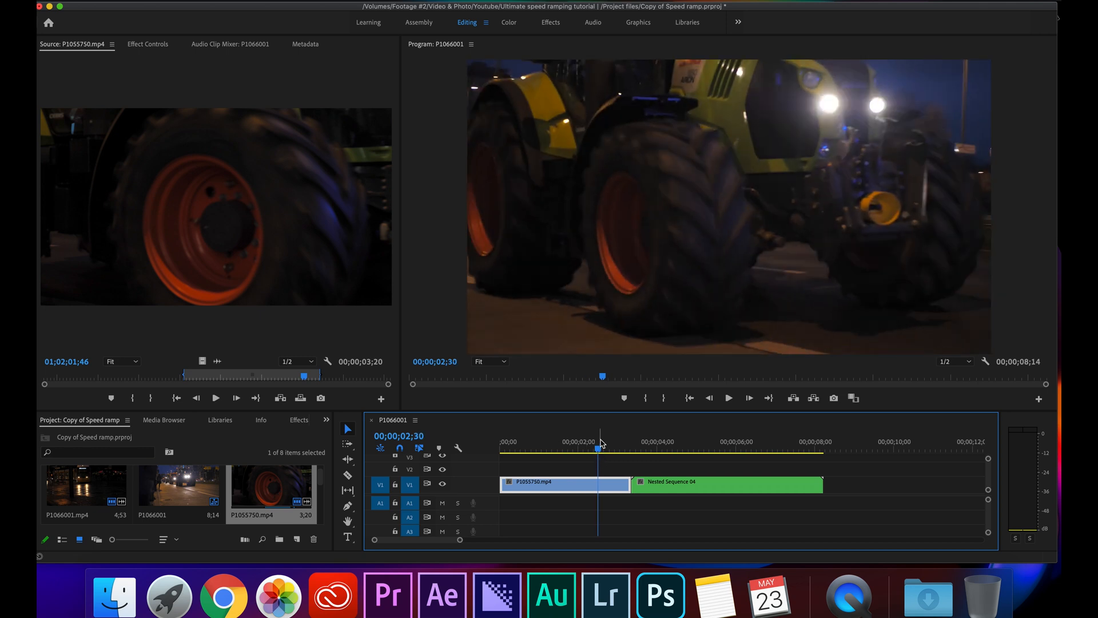
{"action": "left_click", "coordinate": [637, 441]}
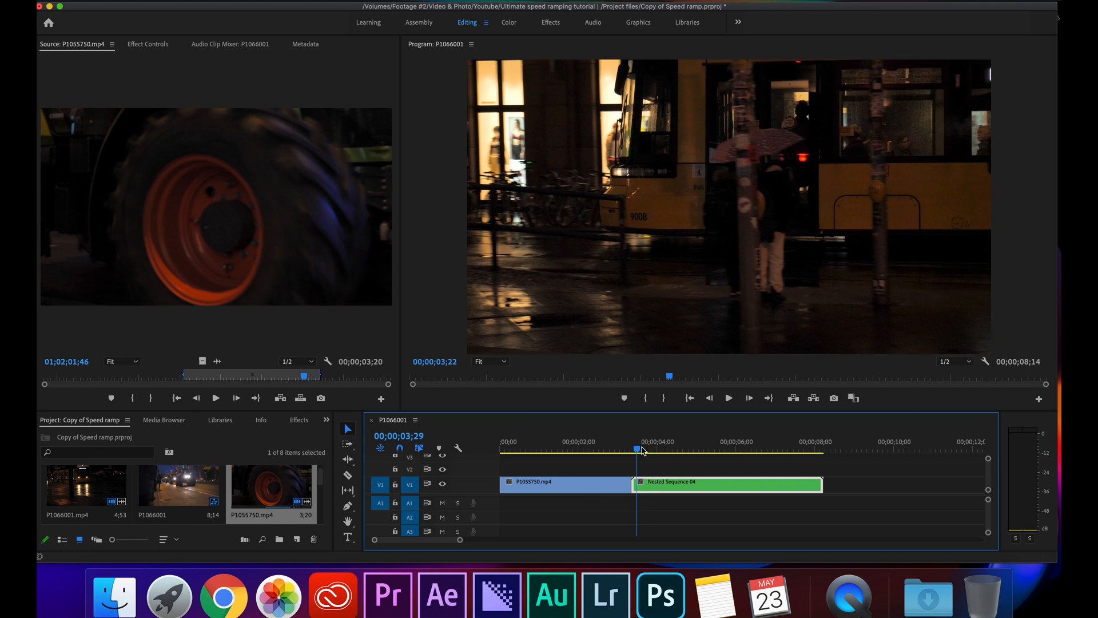
{"action": "left_click", "coordinate": [585, 442]}
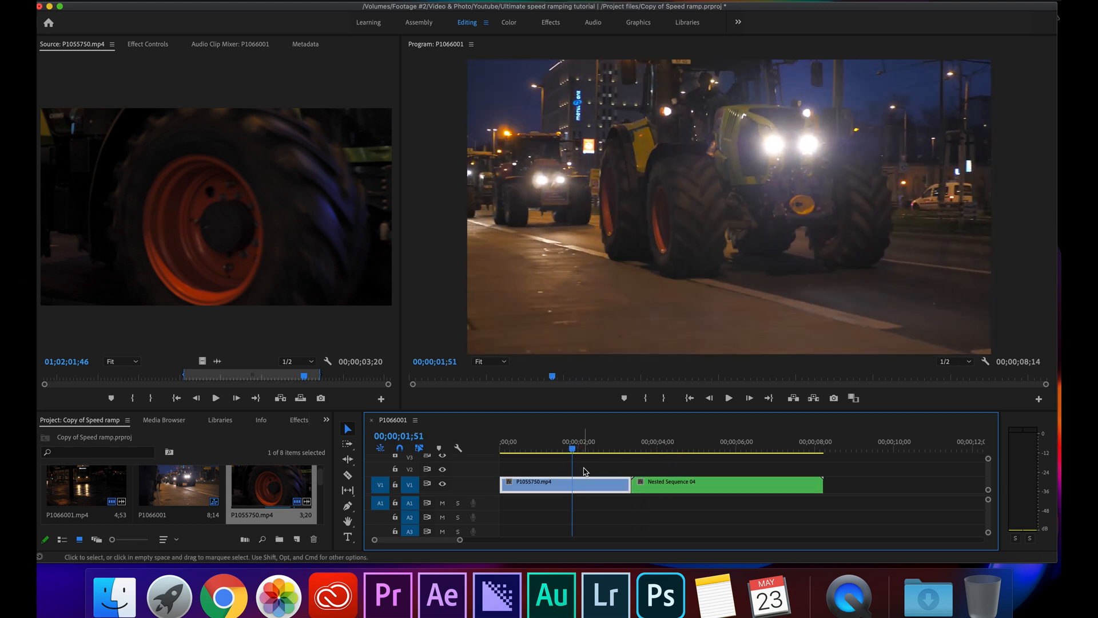
- Replace the P1055750 tractor clip with a linked After Effects composition
{"action": "right_click", "coordinate": [564, 482]}
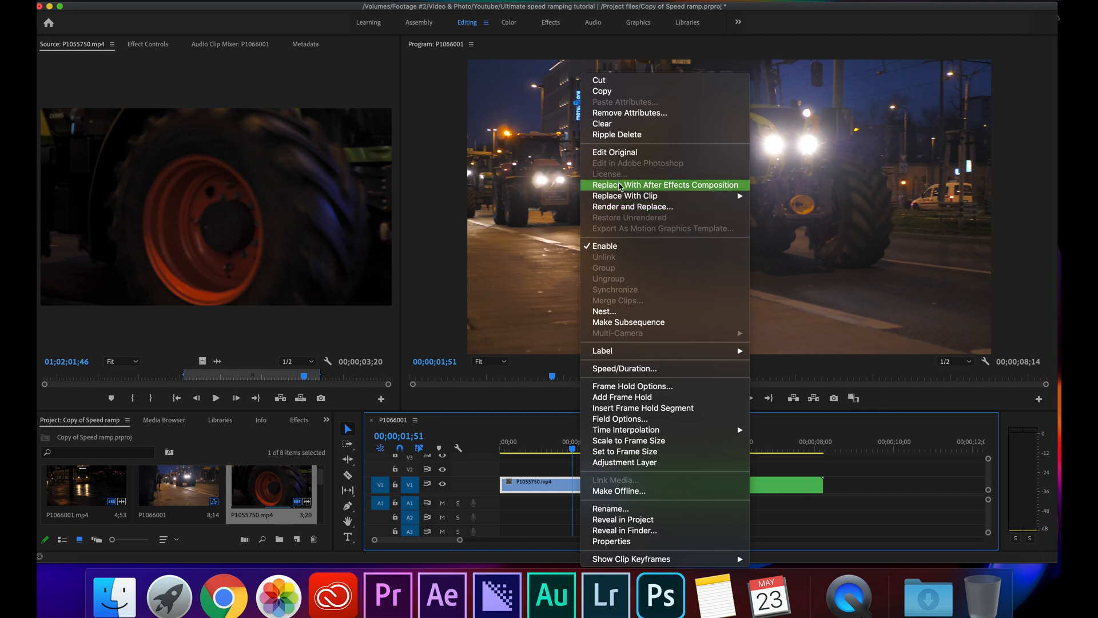
{"action": "left_click", "coordinate": [663, 185]}
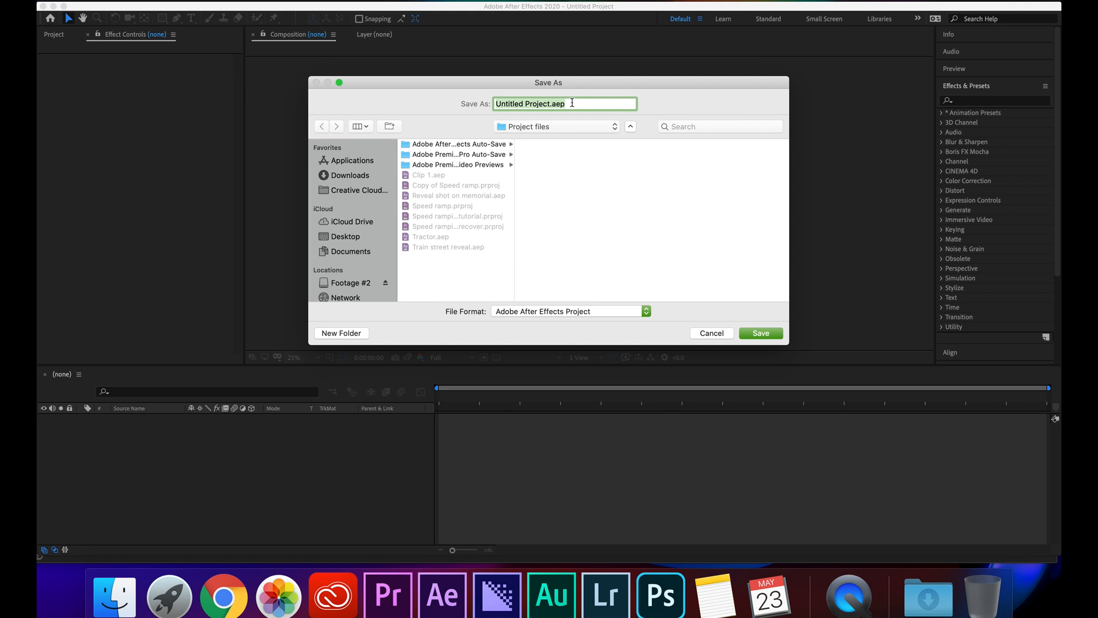
- Save the new After Effects project as 'Clip tractor' in the Project files folder
{"action": "type", "text": "Clip tr"}
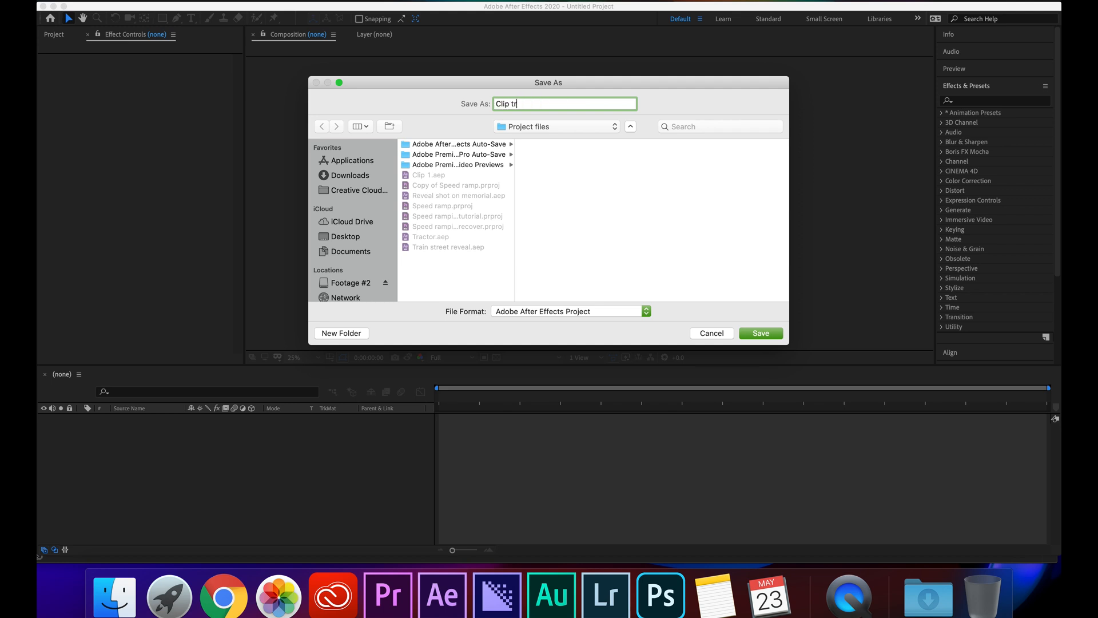
{"action": "type", "text": "actor"}
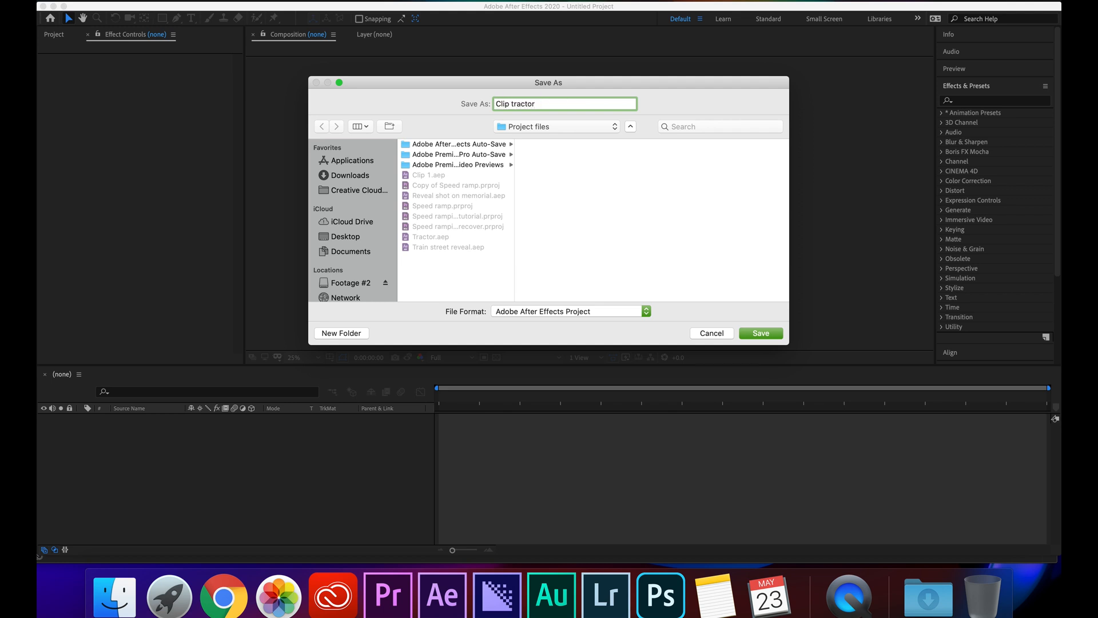
{"action": "left_click", "coordinate": [761, 333]}
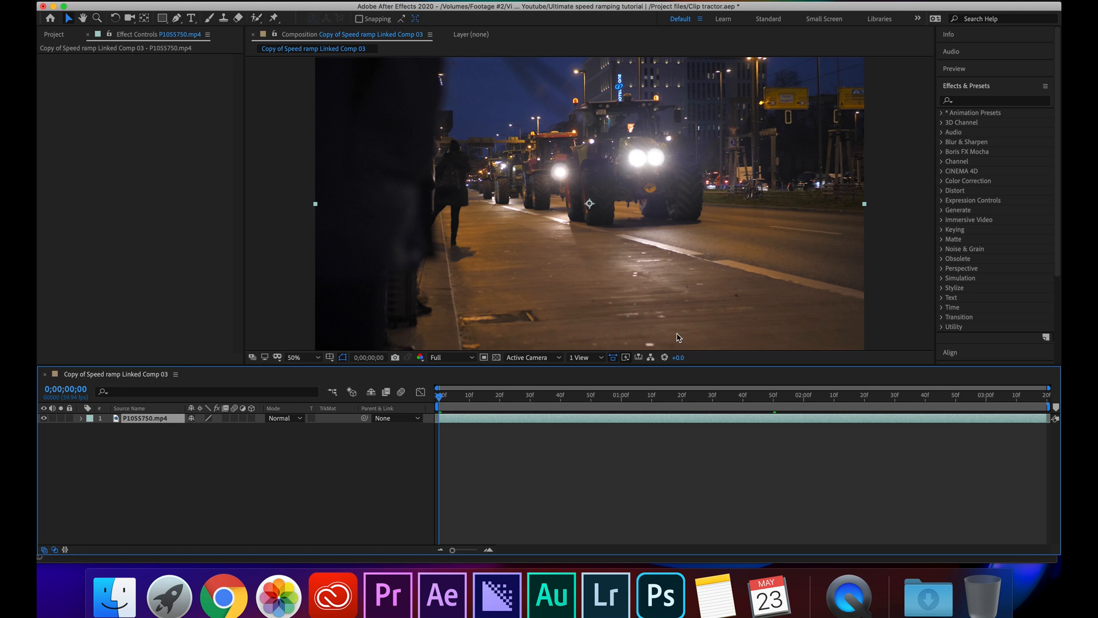
{"action": "mouse_move", "coordinate": [452, 357]}
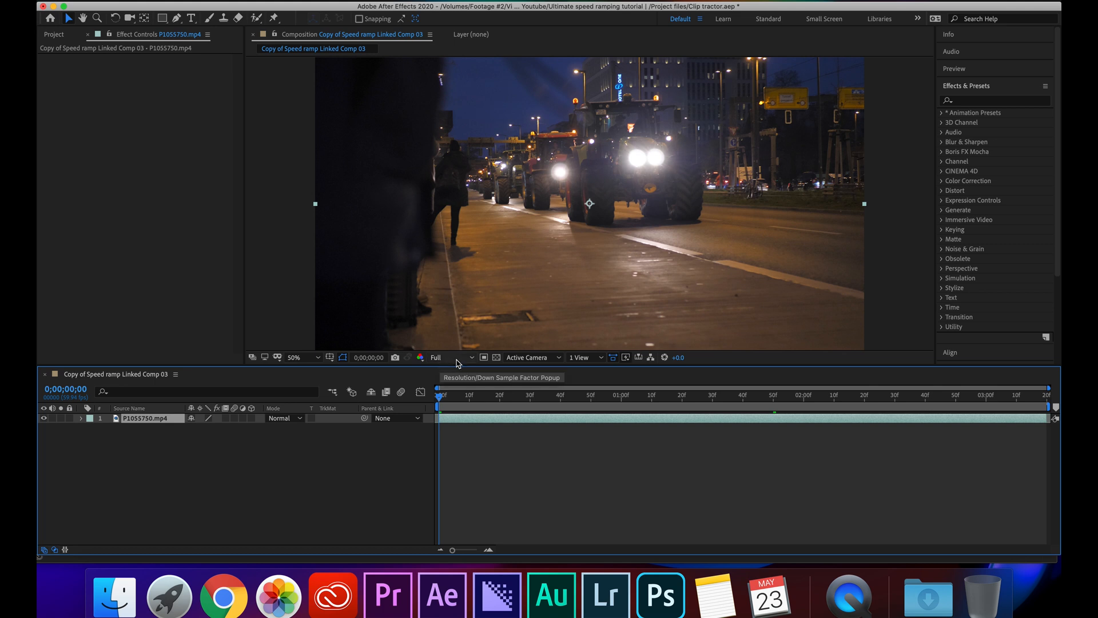
- Set the composition viewer's preview resolution to Quarter
{"action": "left_click", "coordinate": [451, 357]}
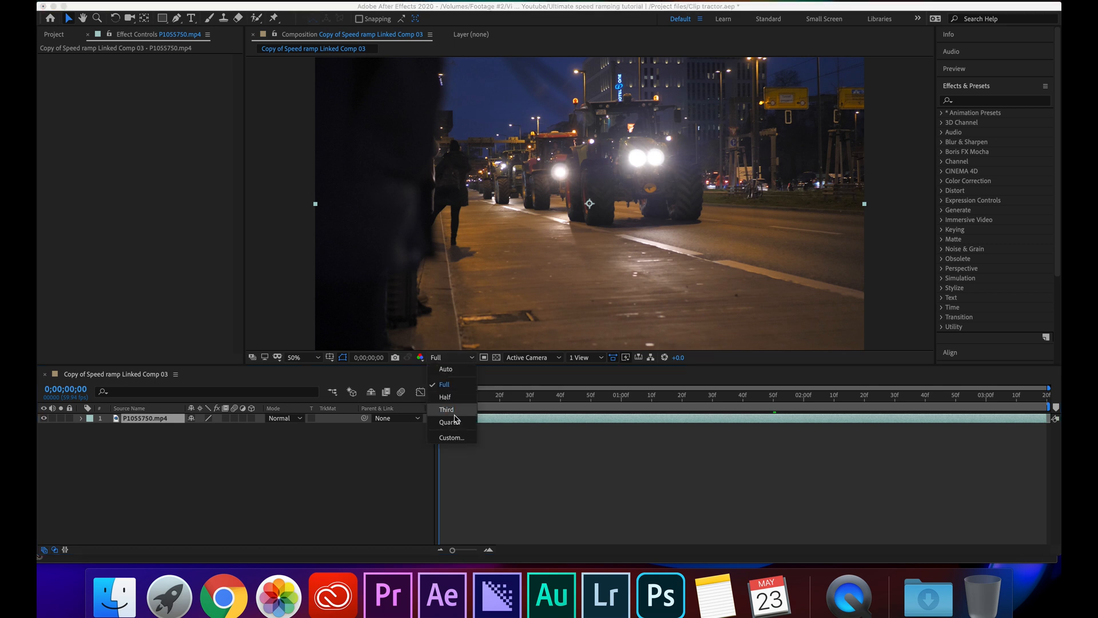
{"action": "left_click", "coordinate": [449, 422]}
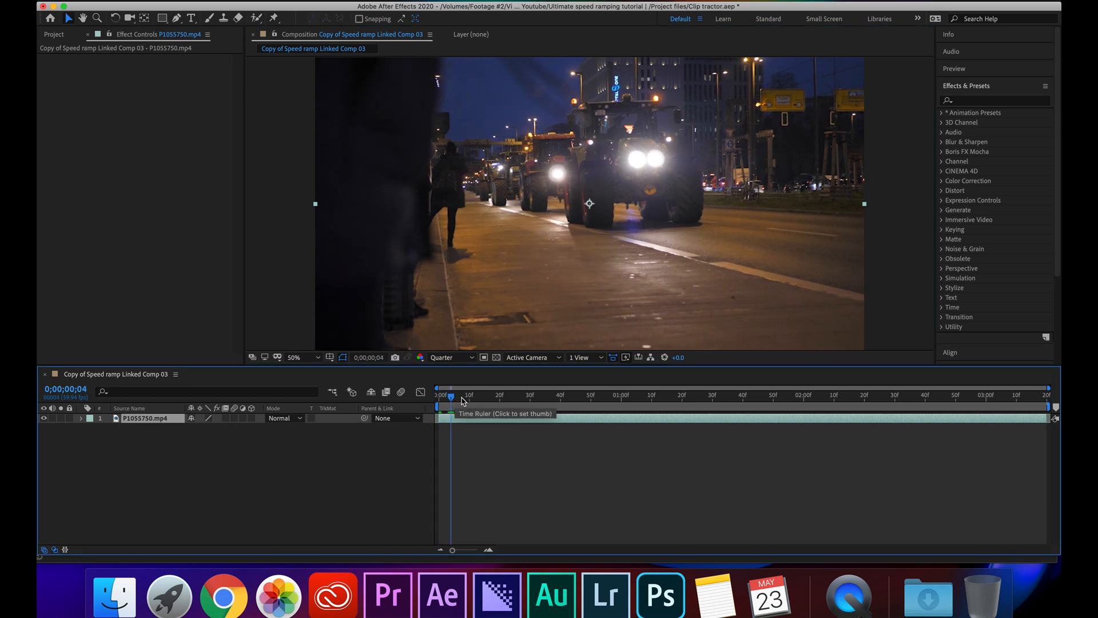
{"action": "mouse_move", "coordinate": [461, 361]}
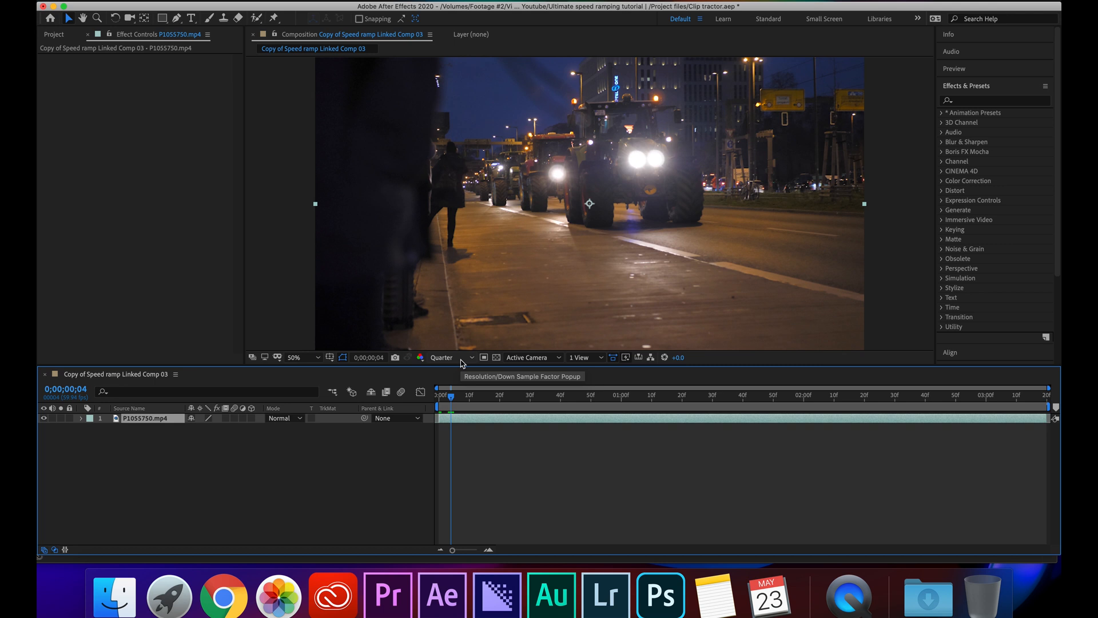
{"action": "mouse_move", "coordinate": [462, 397]}
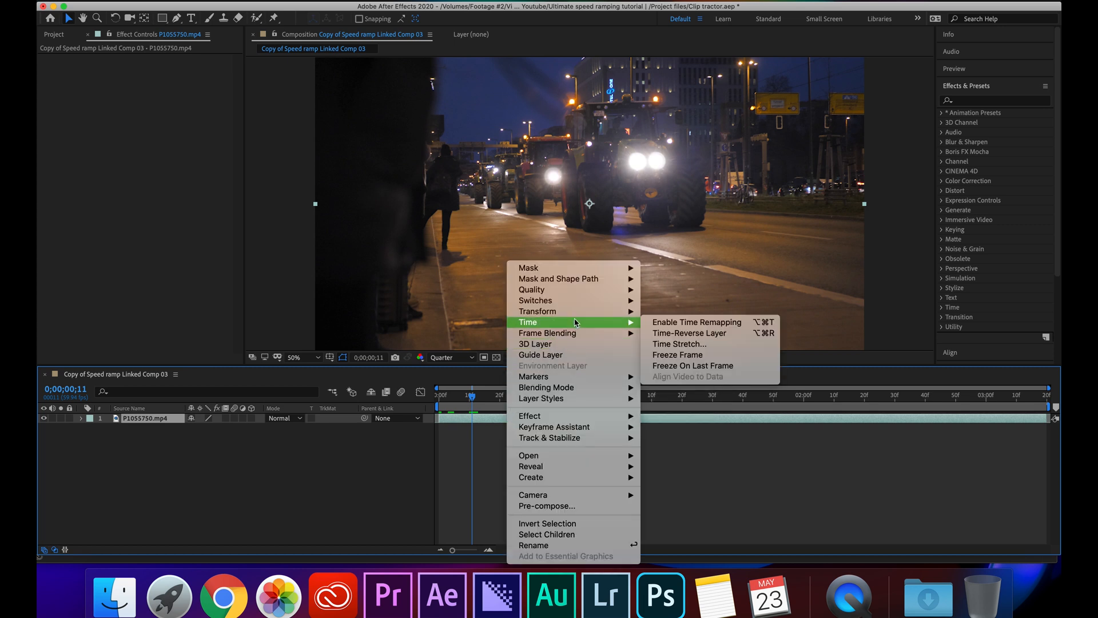
- Enable Time Remapping on the tractor layer and move to a ramp point in the clip
{"action": "left_click", "coordinate": [697, 321]}
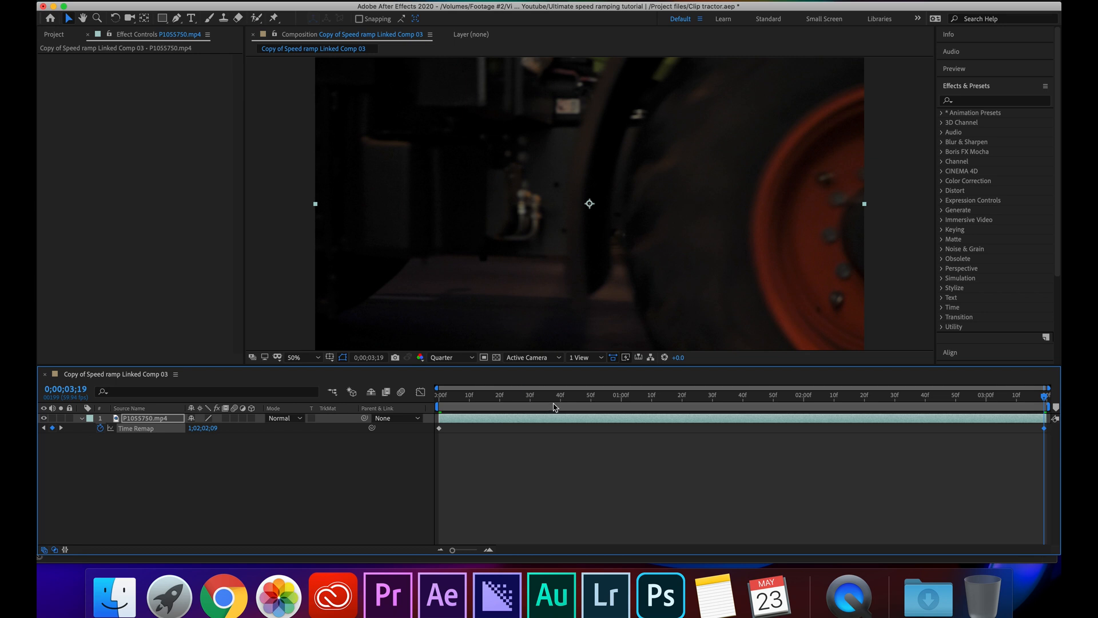
{"action": "left_click", "coordinate": [639, 395]}
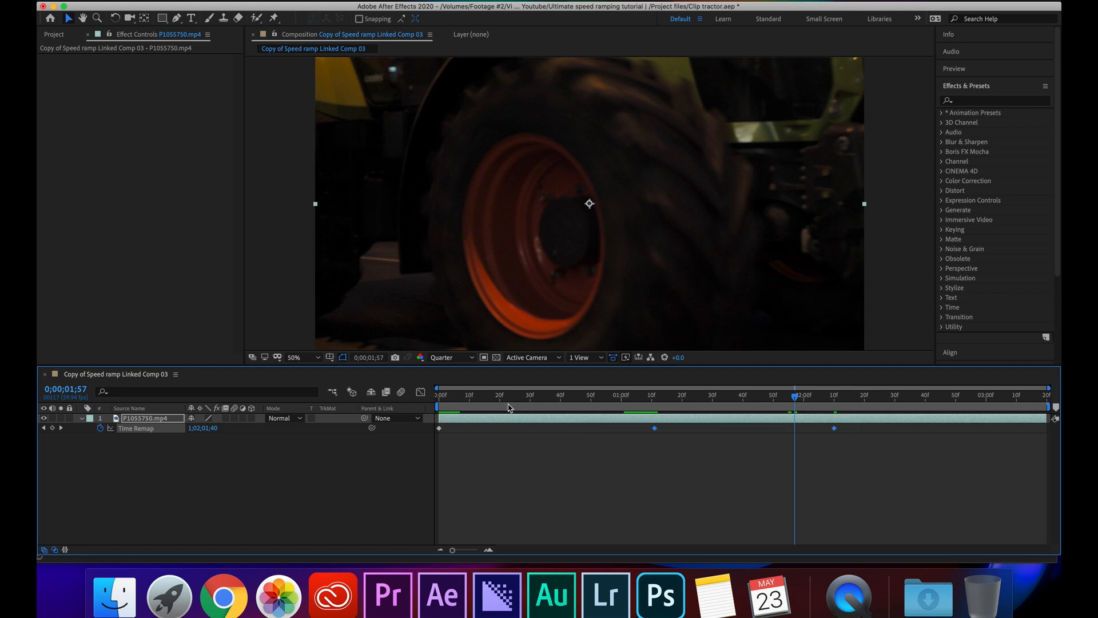
{"action": "mouse_move", "coordinate": [420, 393]}
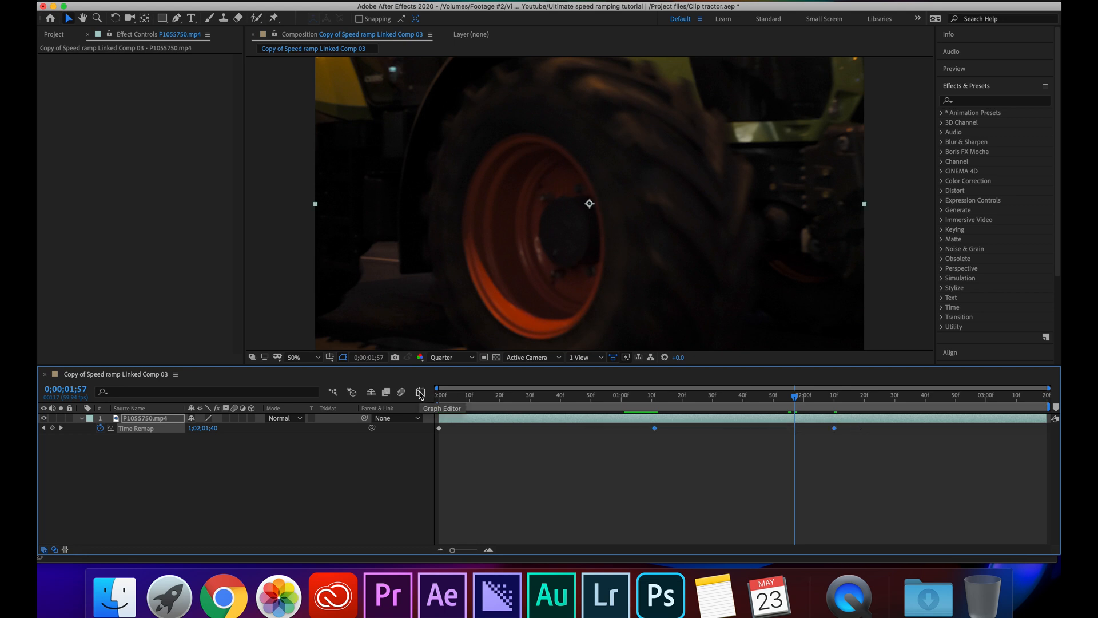
- Show the Time Remap keyframes in the Graph Editor as a value graph
{"action": "left_click", "coordinate": [420, 392]}
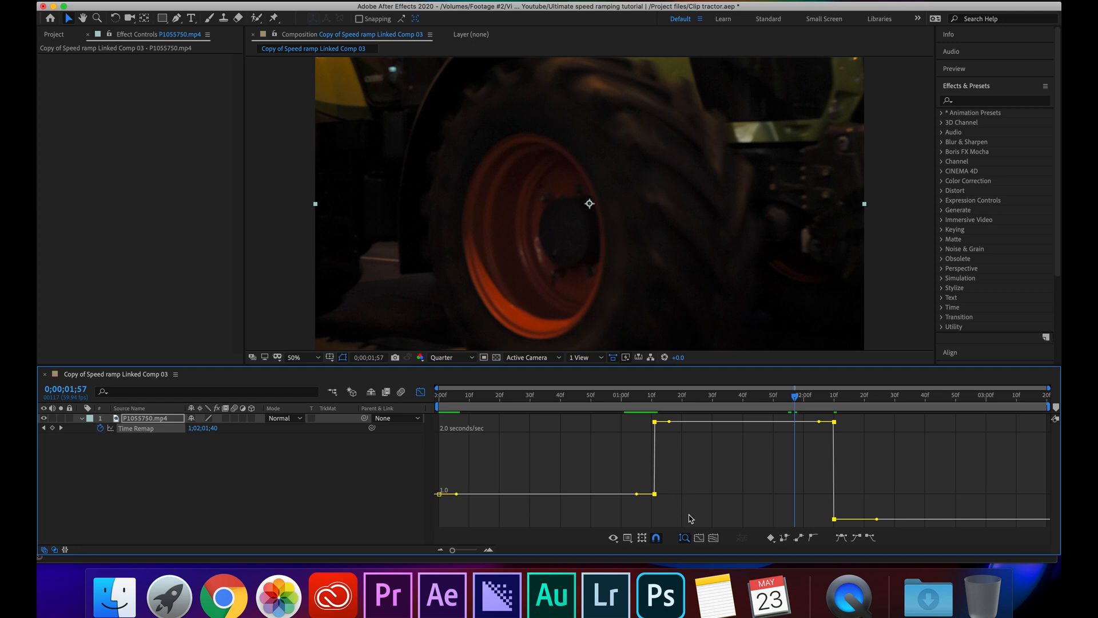
{"action": "left_click", "coordinate": [714, 538]}
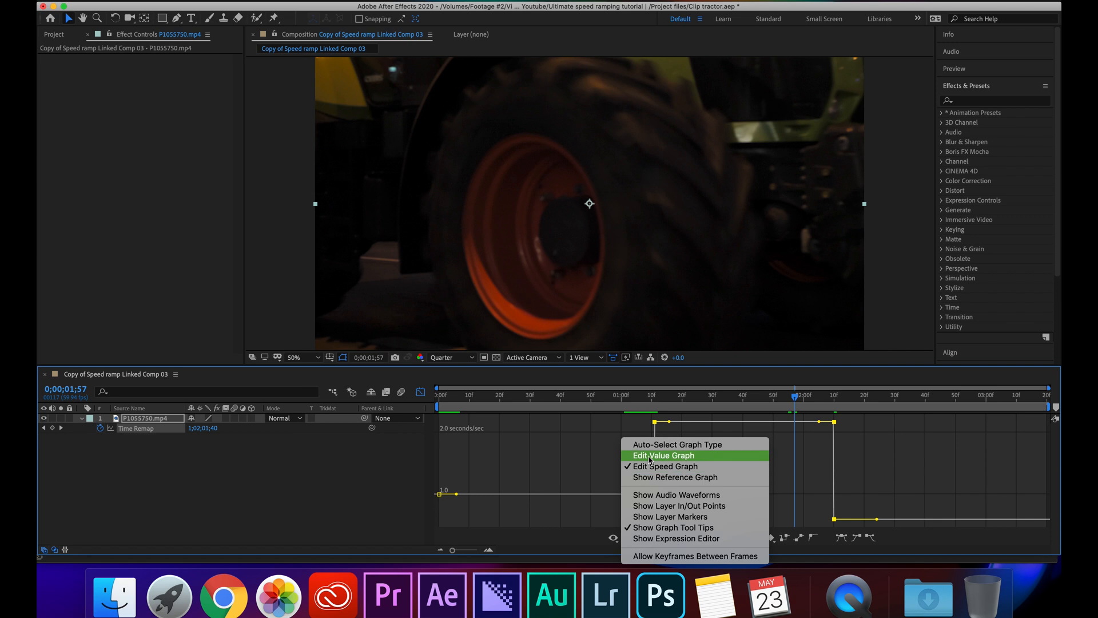
{"action": "left_click", "coordinate": [663, 455]}
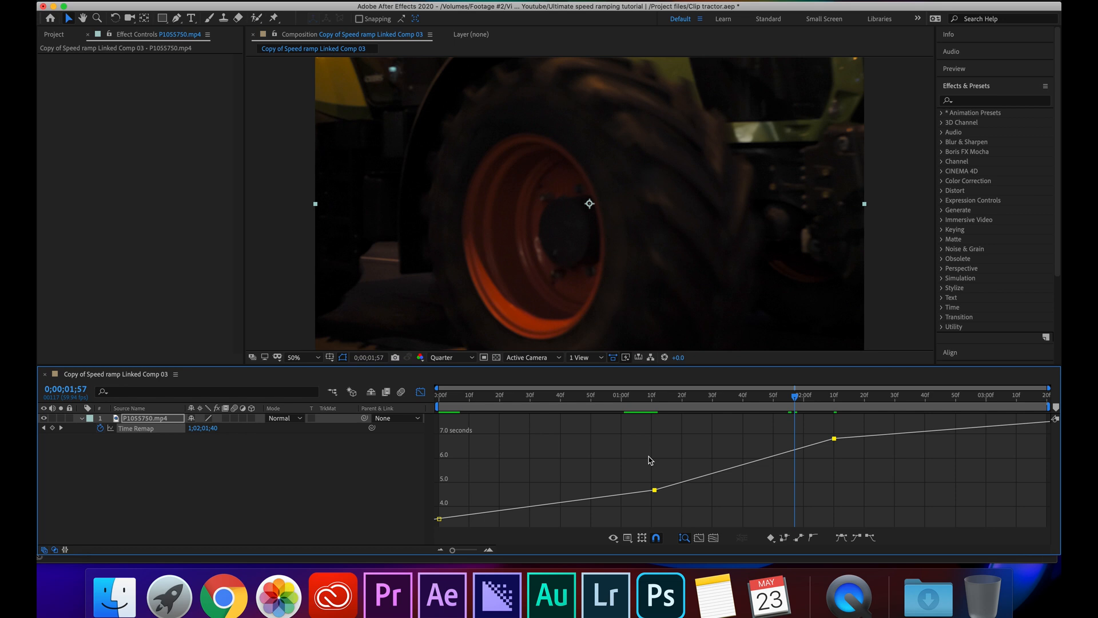
{"action": "mouse_move", "coordinate": [655, 438]}
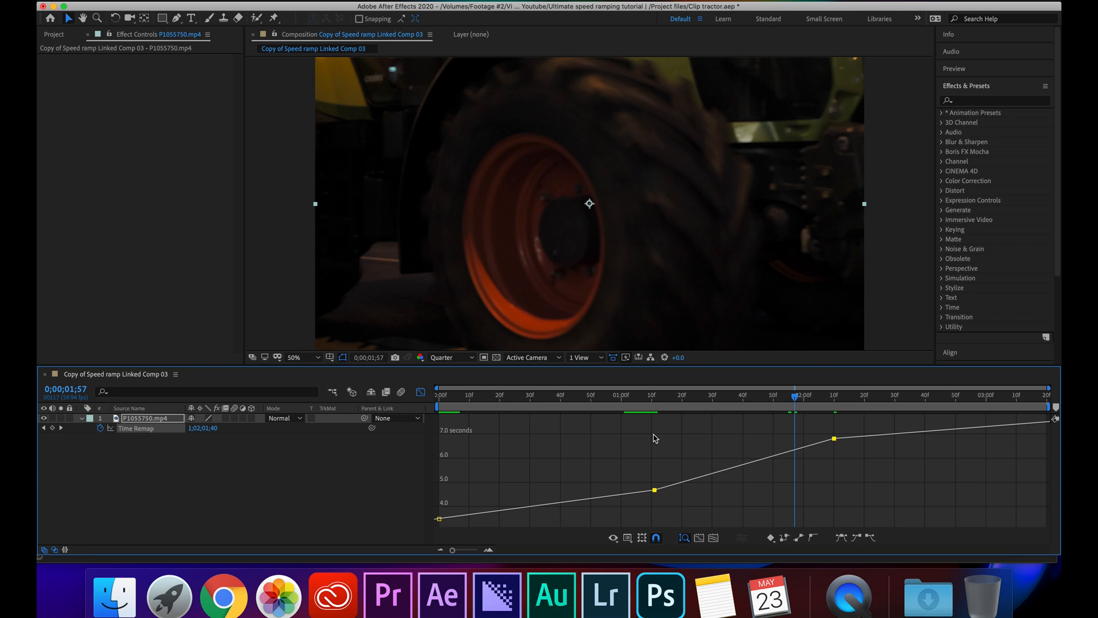
{"action": "mouse_move", "coordinate": [639, 444]}
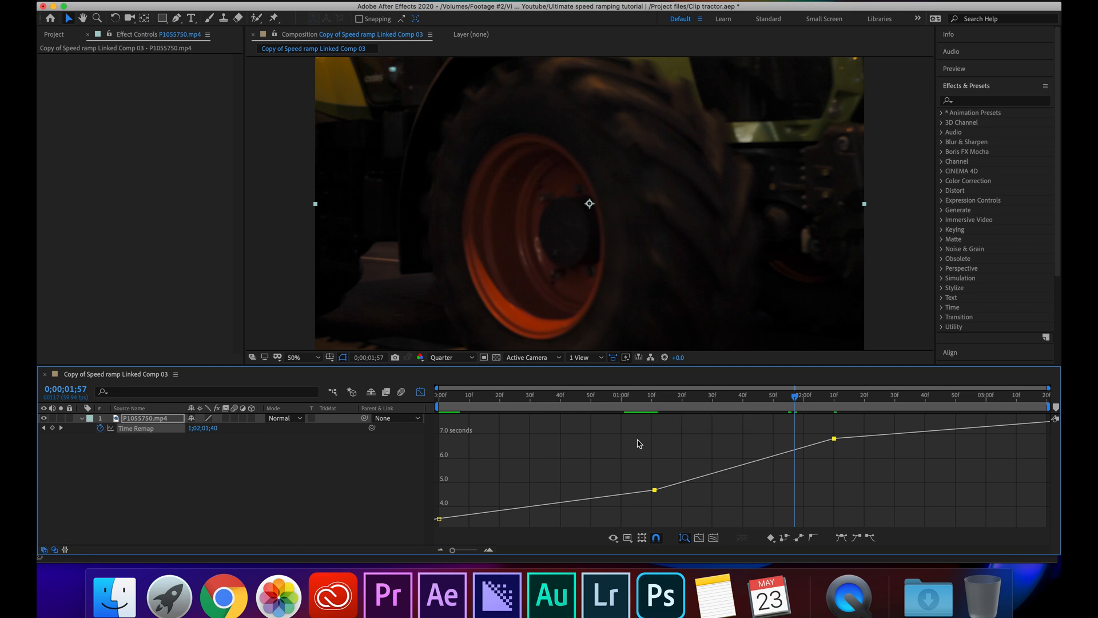
{"action": "mouse_move", "coordinate": [628, 537]}
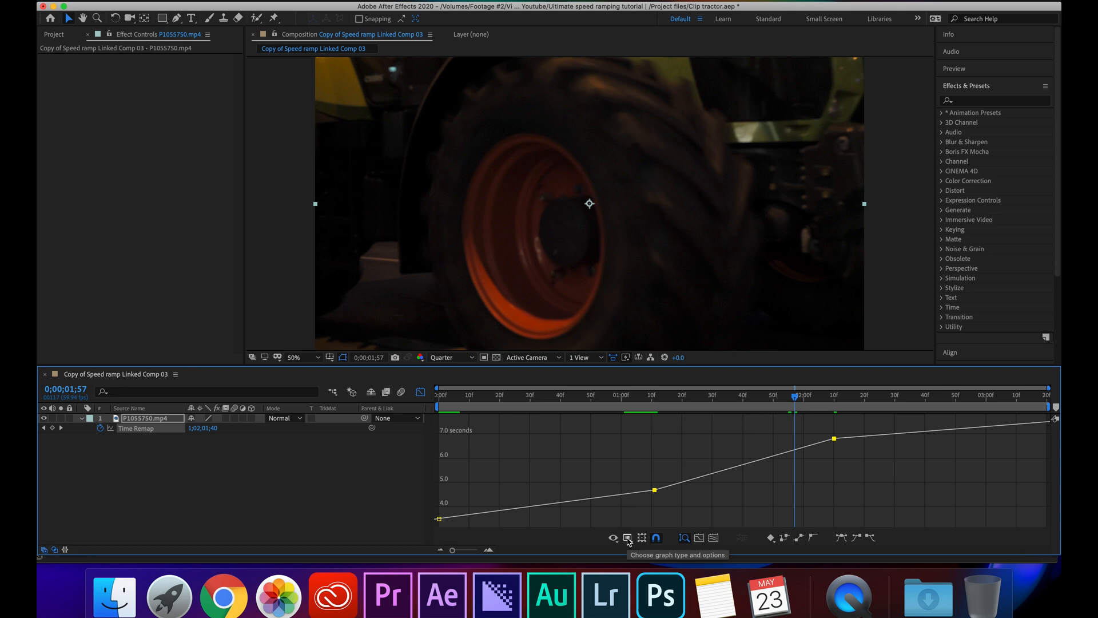
- Switch the Graph Editor back to the speed graph for the Time Remap
{"action": "left_click", "coordinate": [627, 538]}
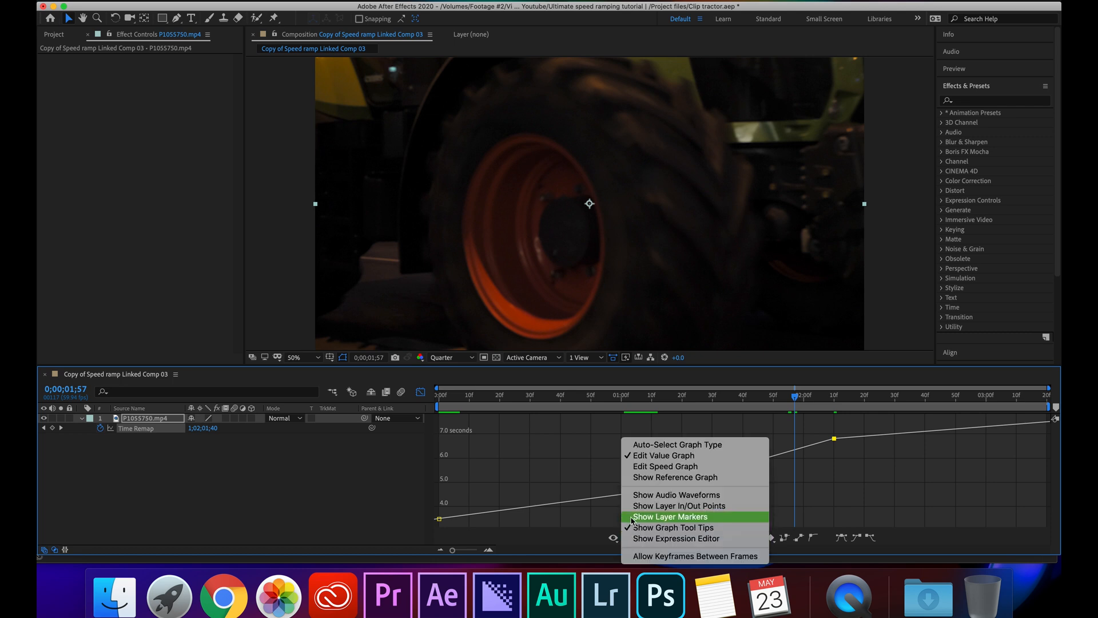
{"action": "mouse_move", "coordinate": [666, 467]}
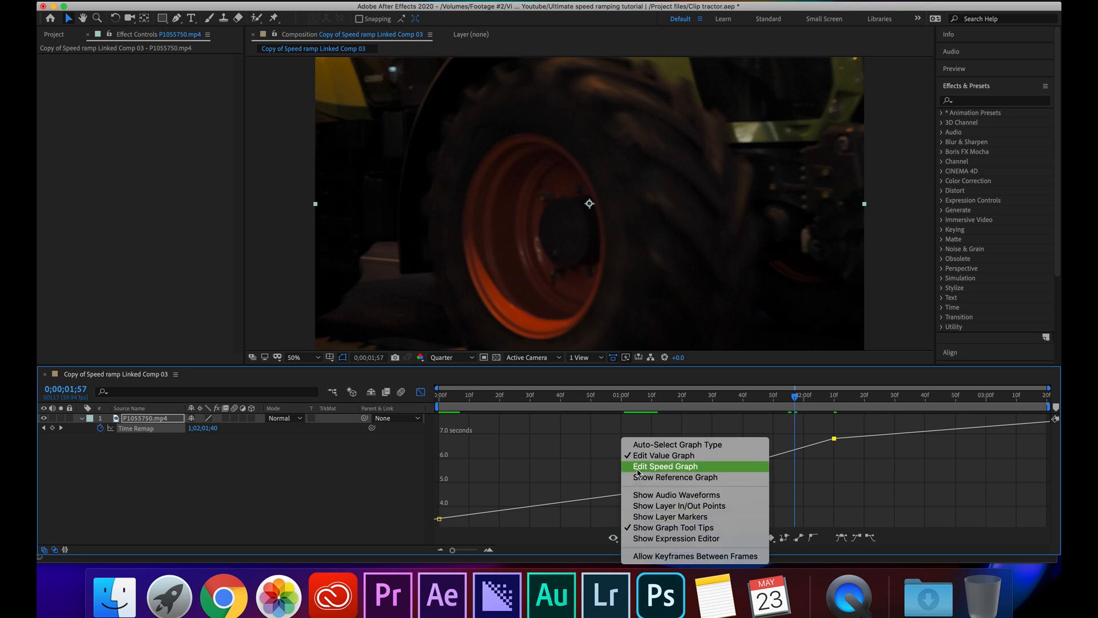
{"action": "left_click", "coordinate": [665, 466]}
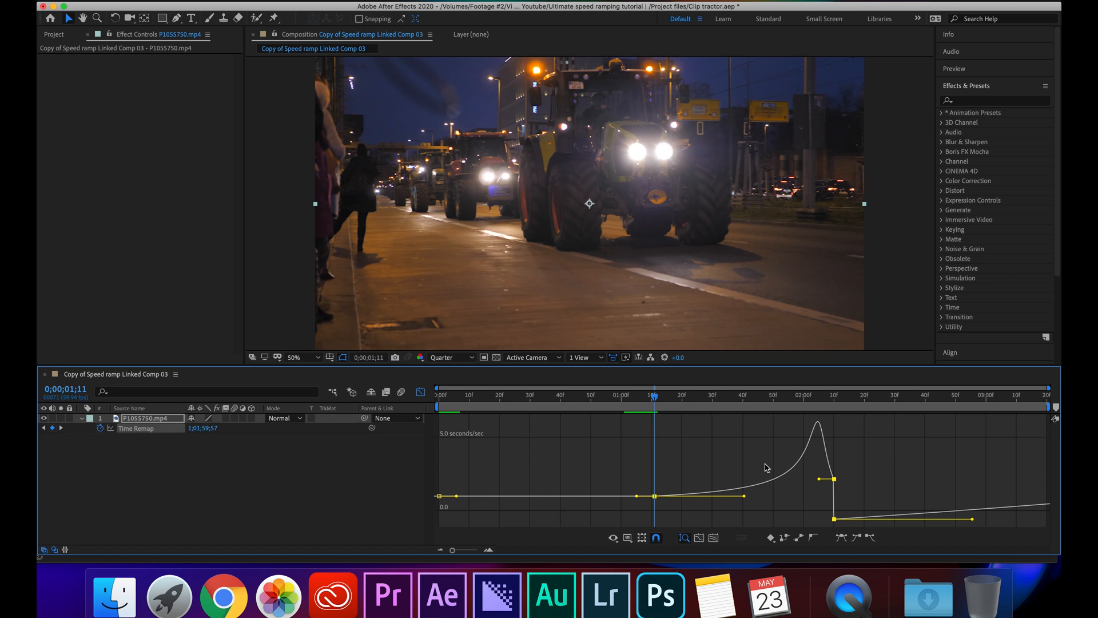
{"action": "mouse_move", "coordinate": [819, 482]}
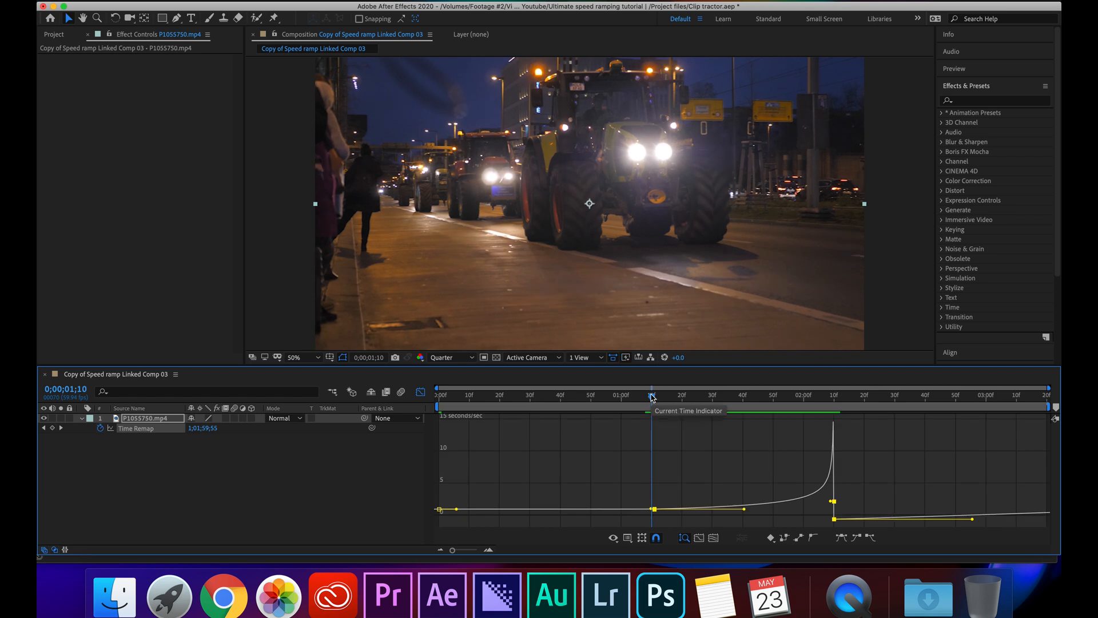
- Scrub through the eased speed ramp around two seconds to preview it
{"action": "left_click", "coordinate": [652, 395]}
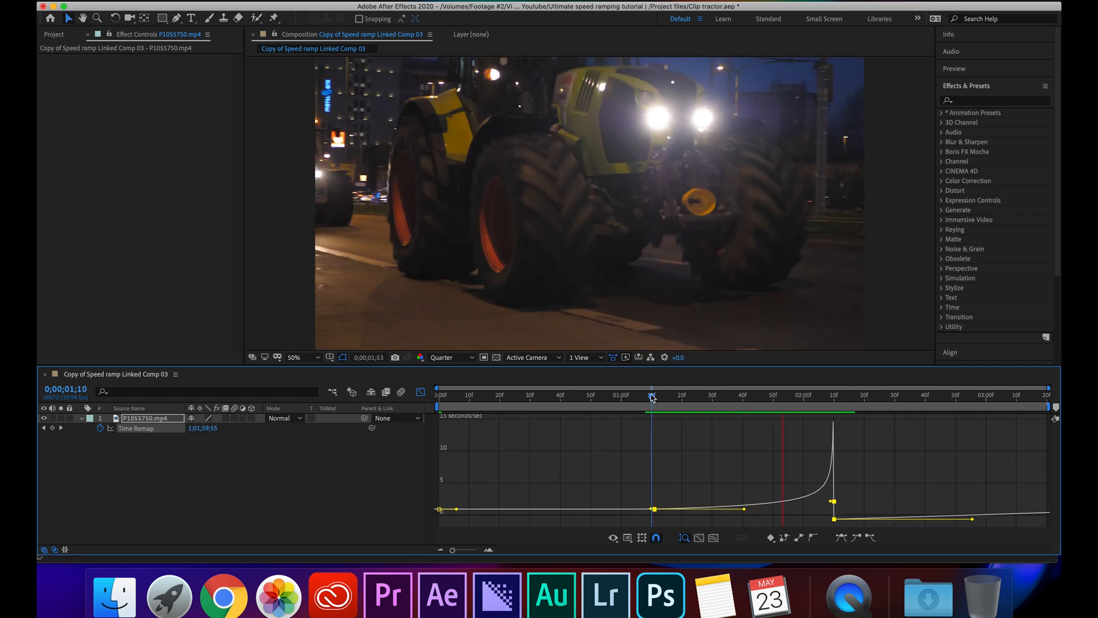
{"action": "left_click", "coordinate": [694, 395]}
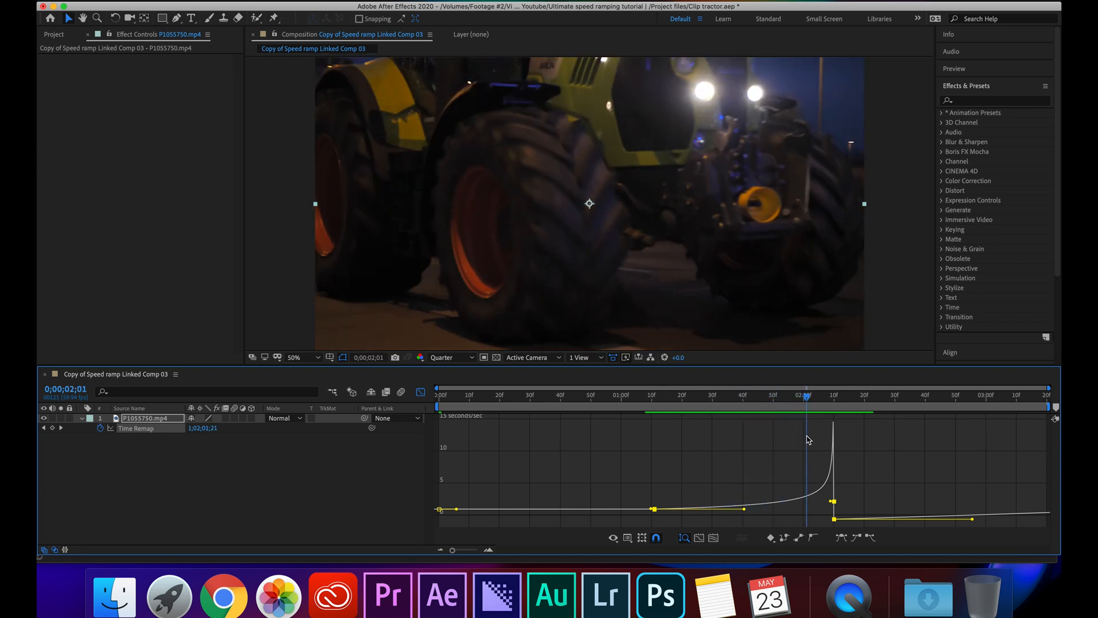
{"action": "left_click", "coordinate": [834, 396]}
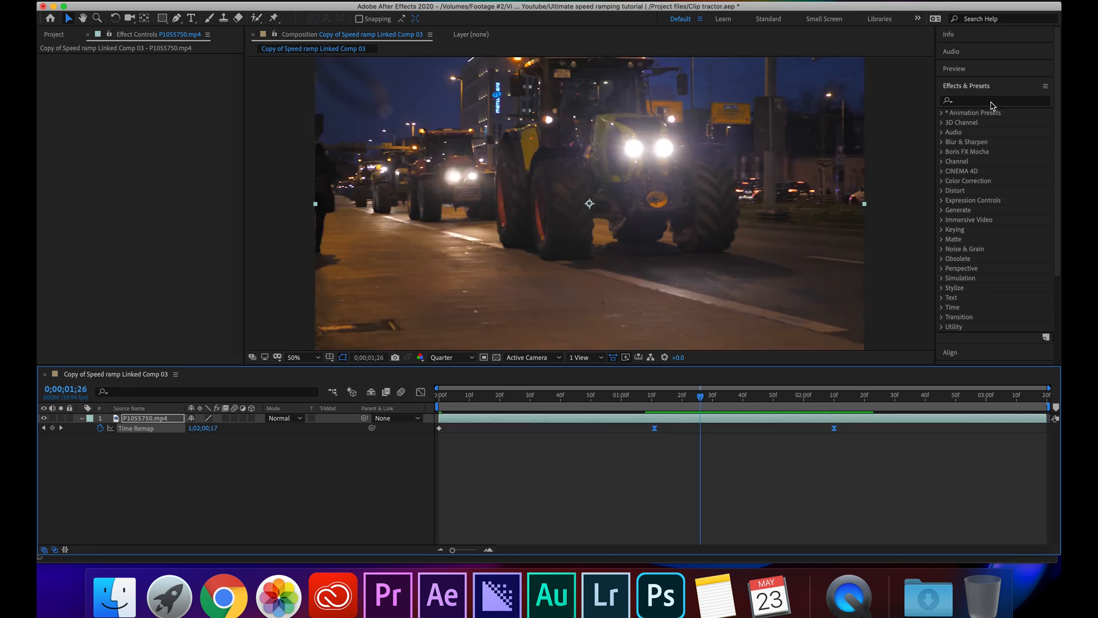
- Search Effects & Presets for 'force' to find CC Force Motion Blur for the tractor layer
{"action": "left_click", "coordinate": [995, 100]}
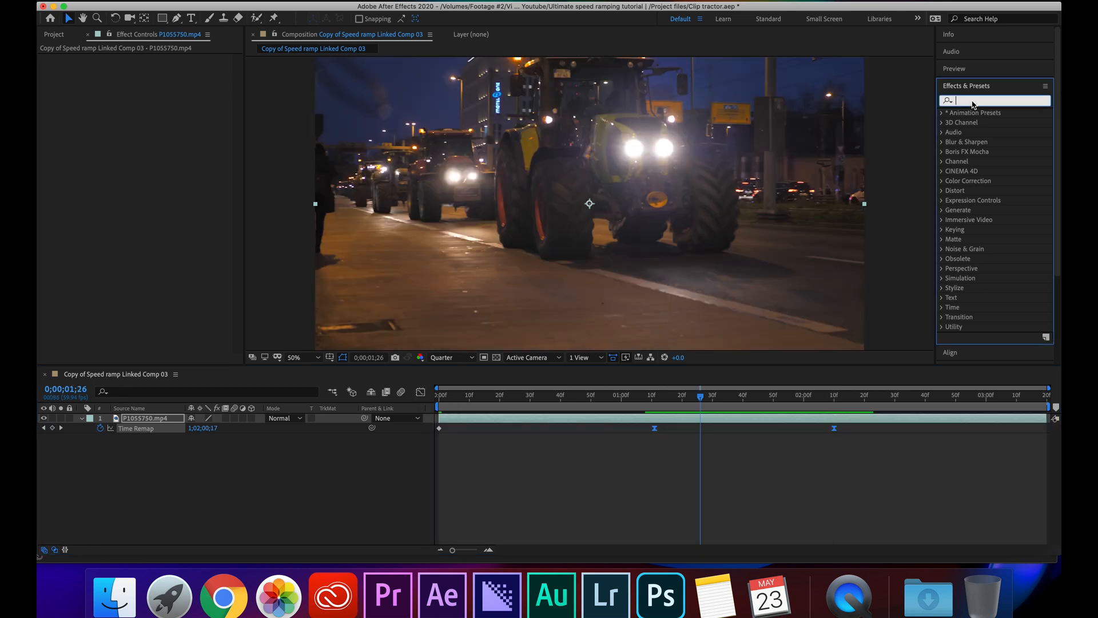
{"action": "type", "text": "force"}
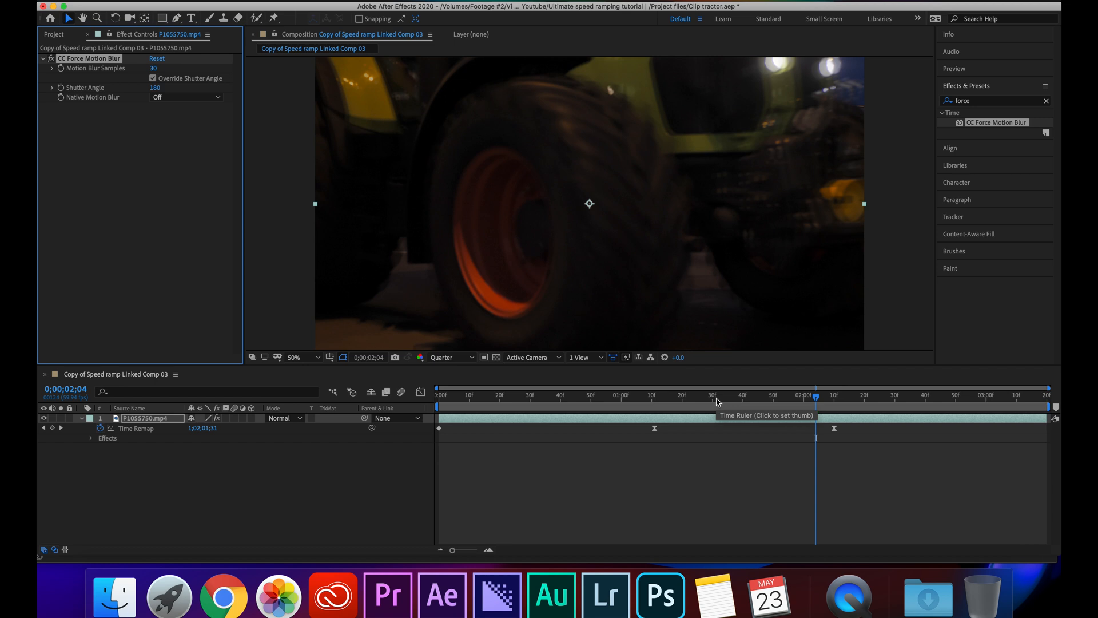
- Check the blurred tractor wheels on frames approaching the two-second mark
{"action": "left_click", "coordinate": [779, 396]}
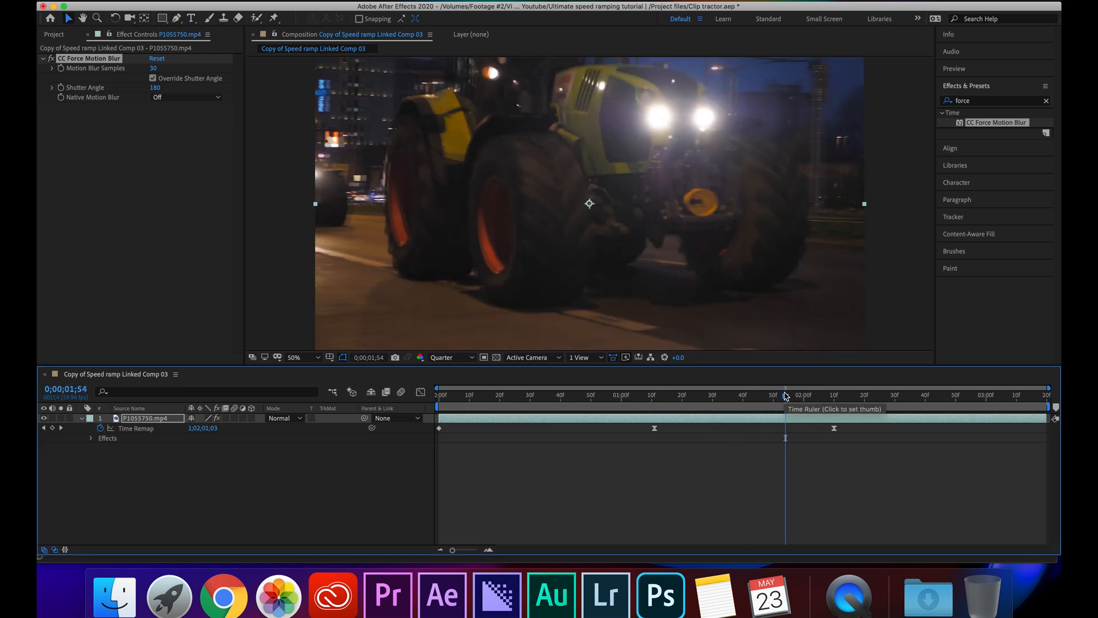
{"action": "left_click", "coordinate": [799, 395]}
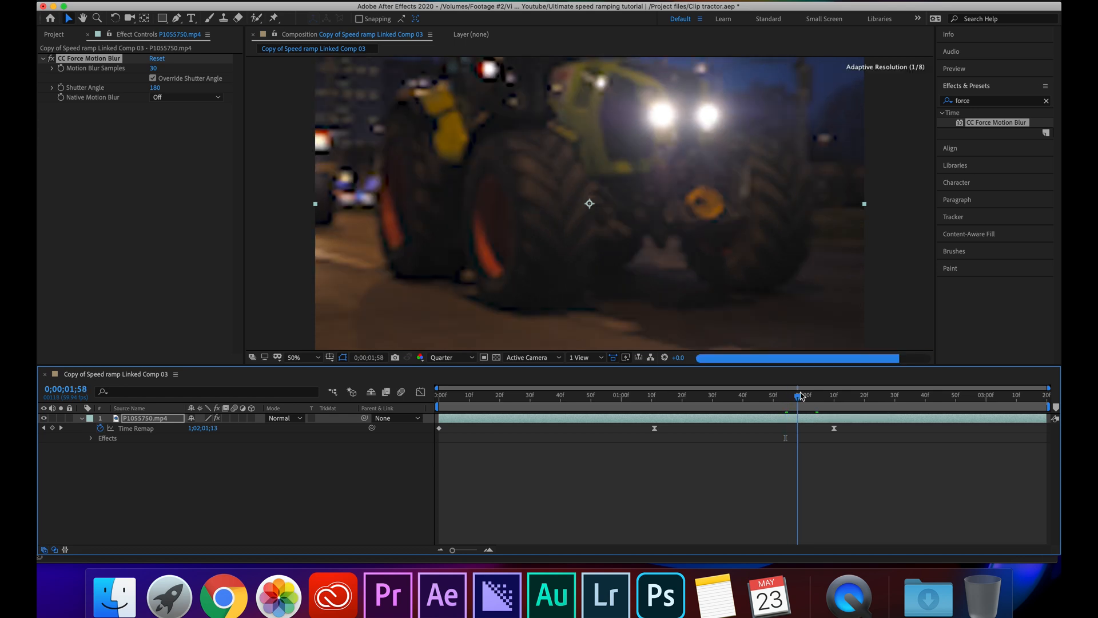
{"action": "left_click", "coordinate": [804, 395]}
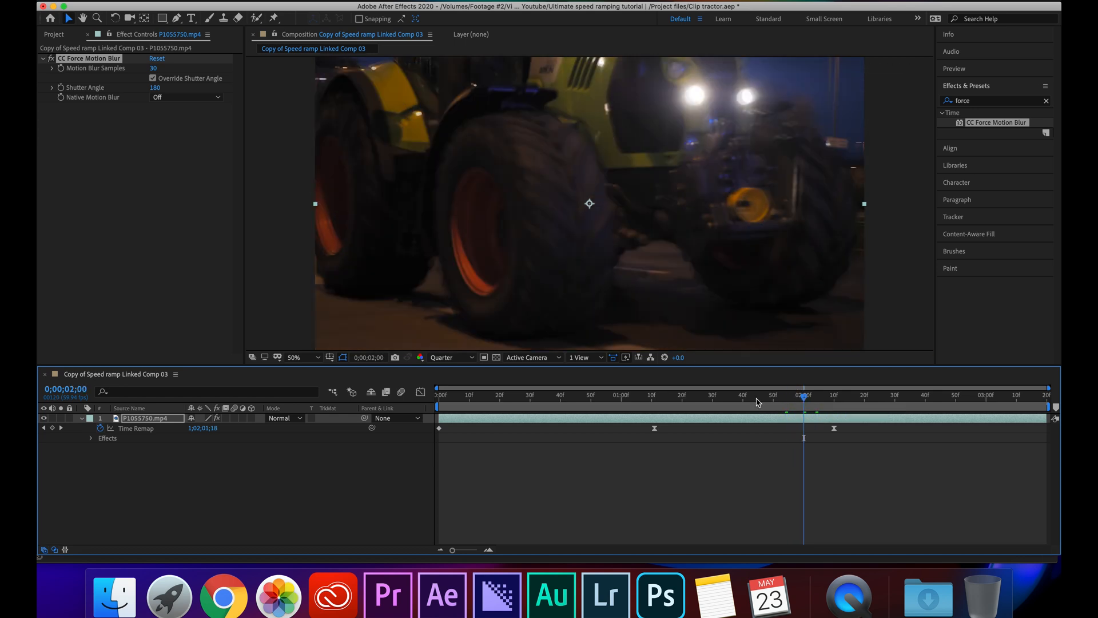
{"action": "mouse_move", "coordinate": [757, 403]}
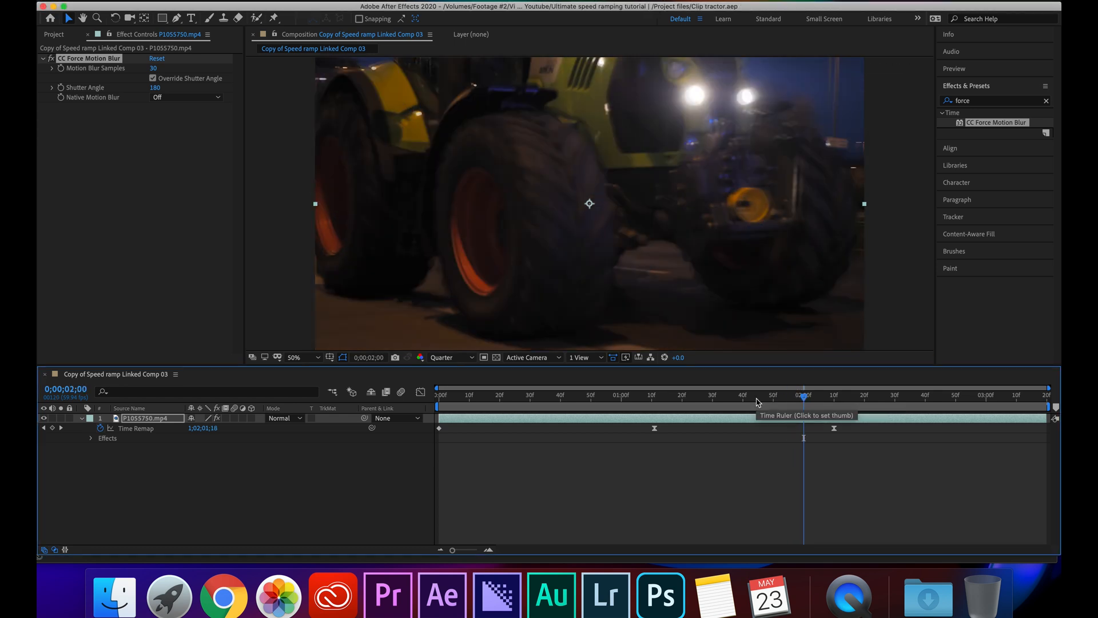
{"action": "left_click", "coordinate": [376, 591]}
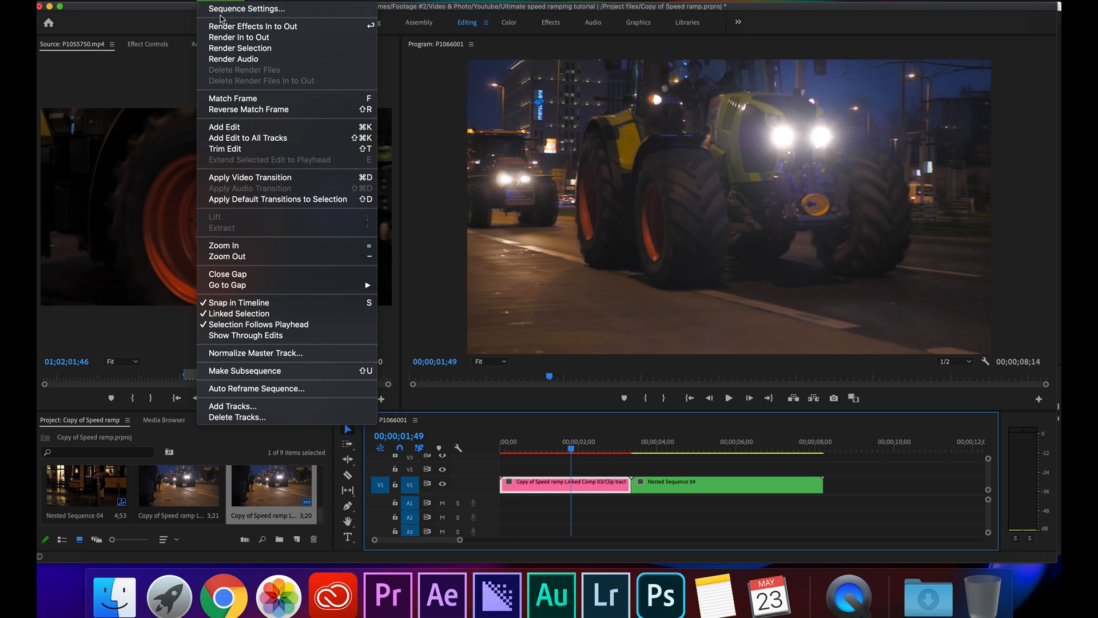
- Browse the Premiere Sequence menu while After Effects launches an untitled project
{"action": "left_click", "coordinate": [253, 26]}
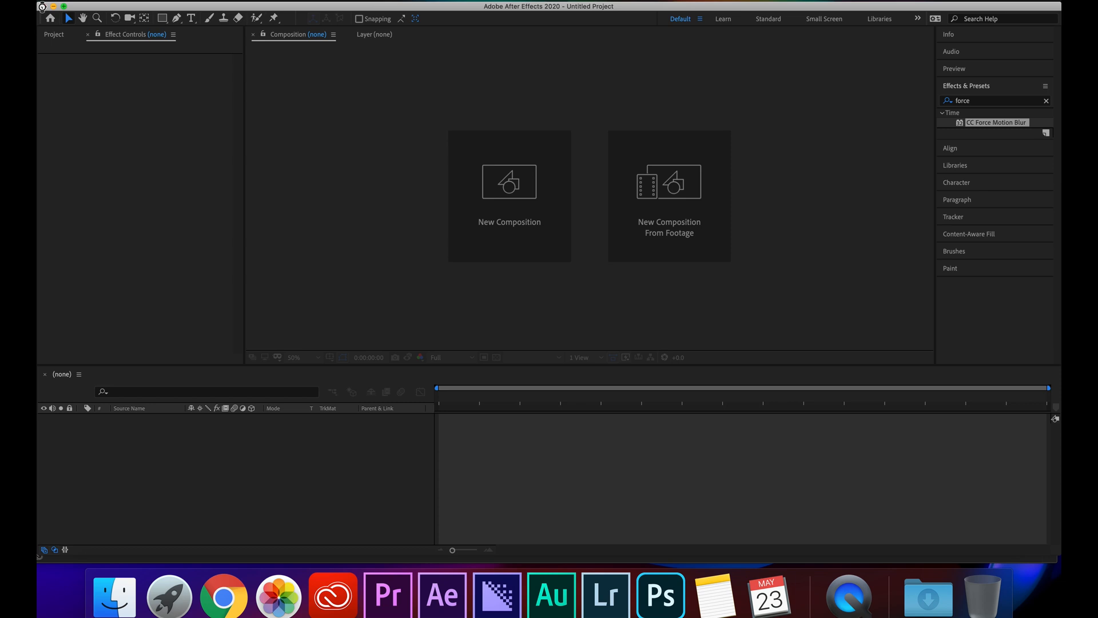
- Replace the Nested Sequence 04 tram clip with a linked After Effects composition
{"action": "left_click", "coordinate": [388, 595]}
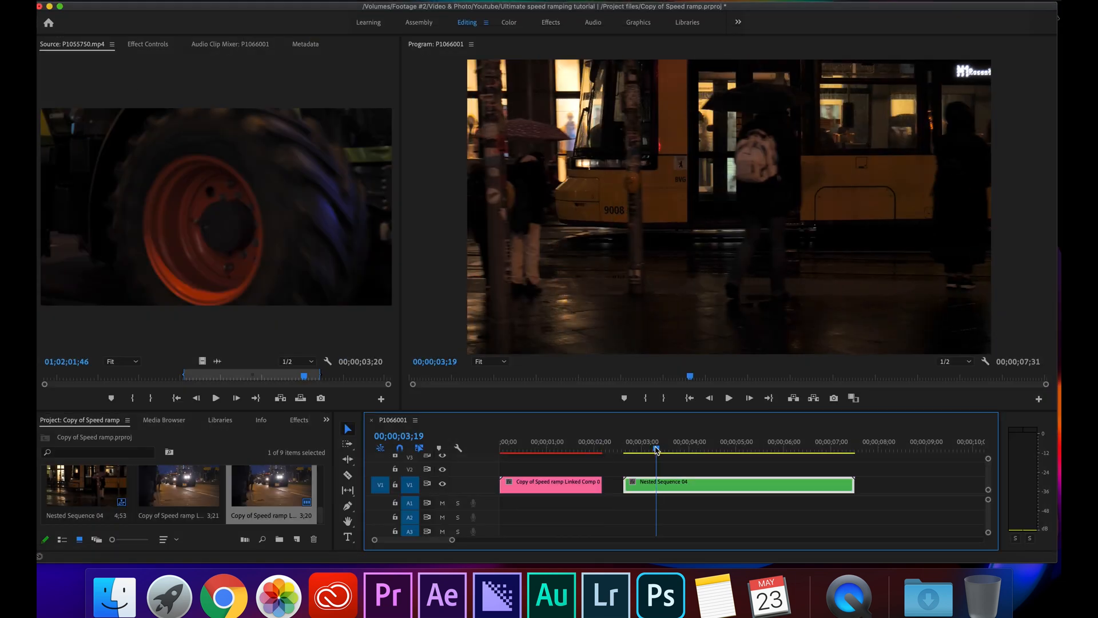
{"action": "left_click", "coordinate": [669, 450]}
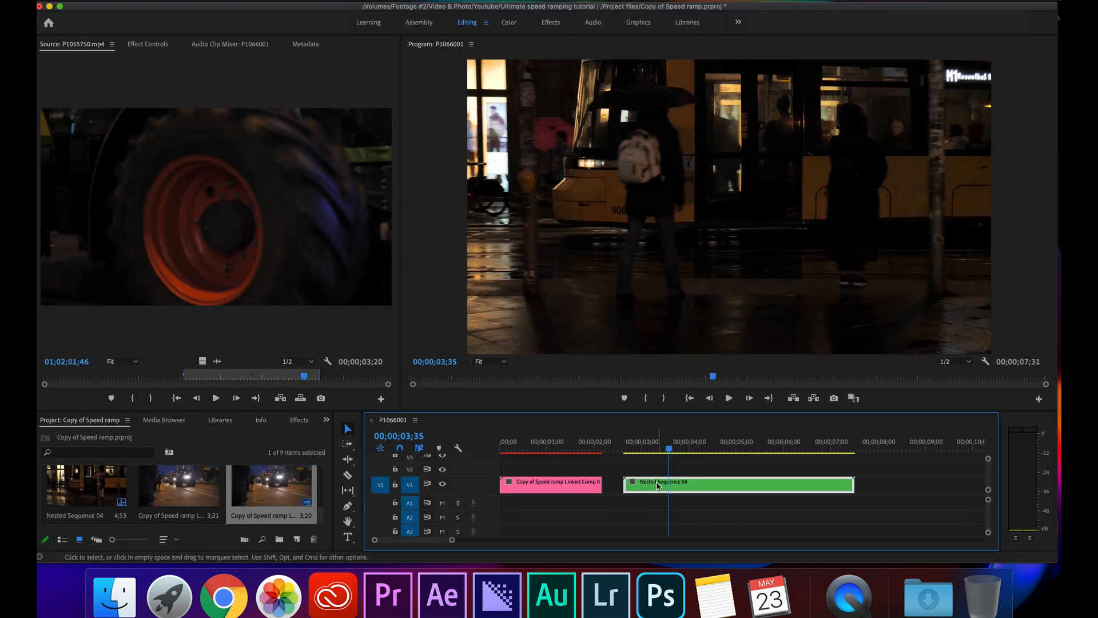
{"action": "right_click", "coordinate": [660, 482]}
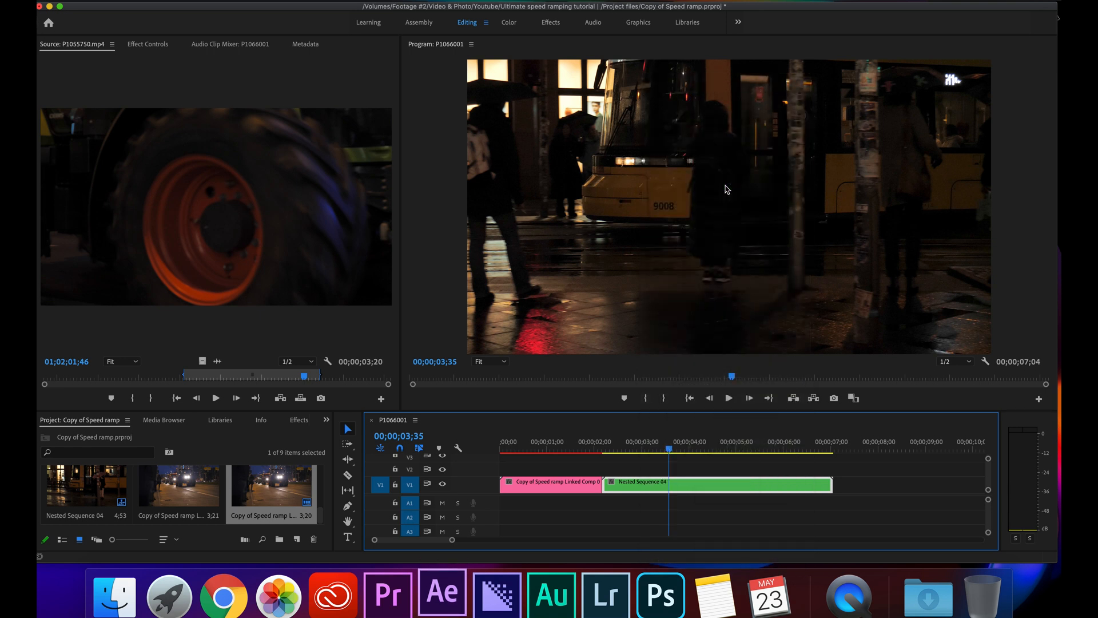
{"action": "left_click", "coordinate": [440, 595]}
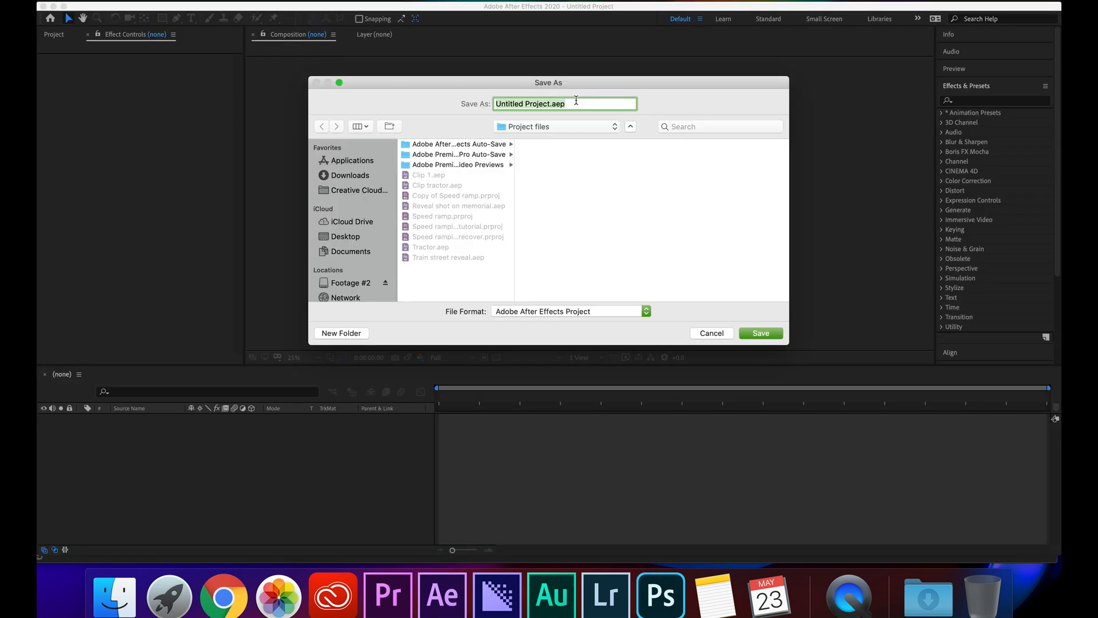
- Save the project as 'CLip tram' and preview the tram comp at Quarter resolution
{"action": "type", "text": "CLip t"}
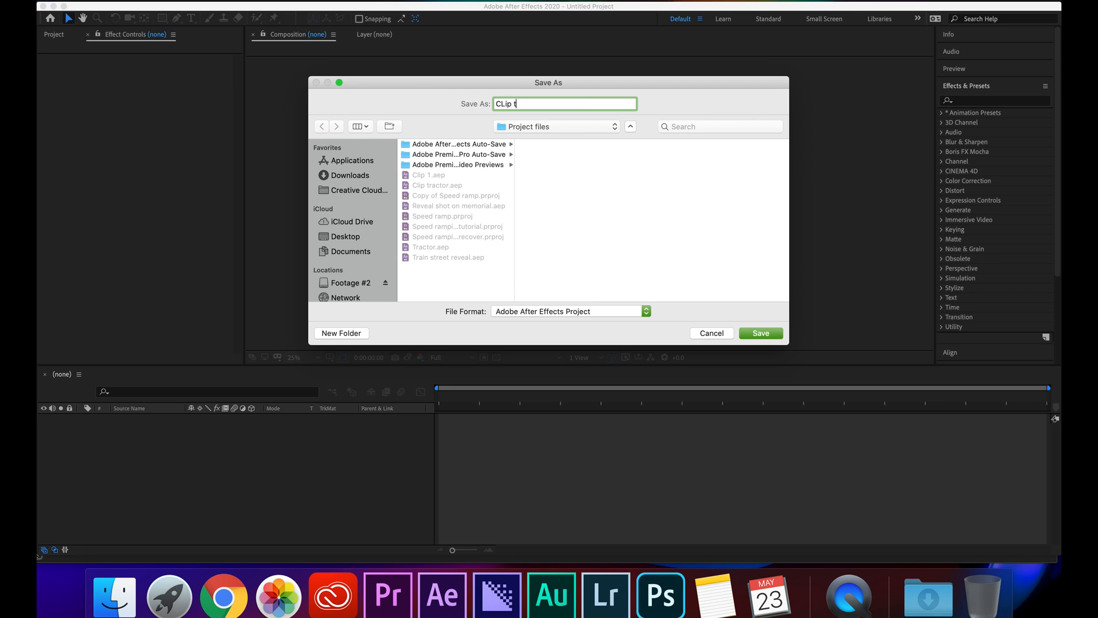
{"action": "left_click", "coordinate": [761, 333]}
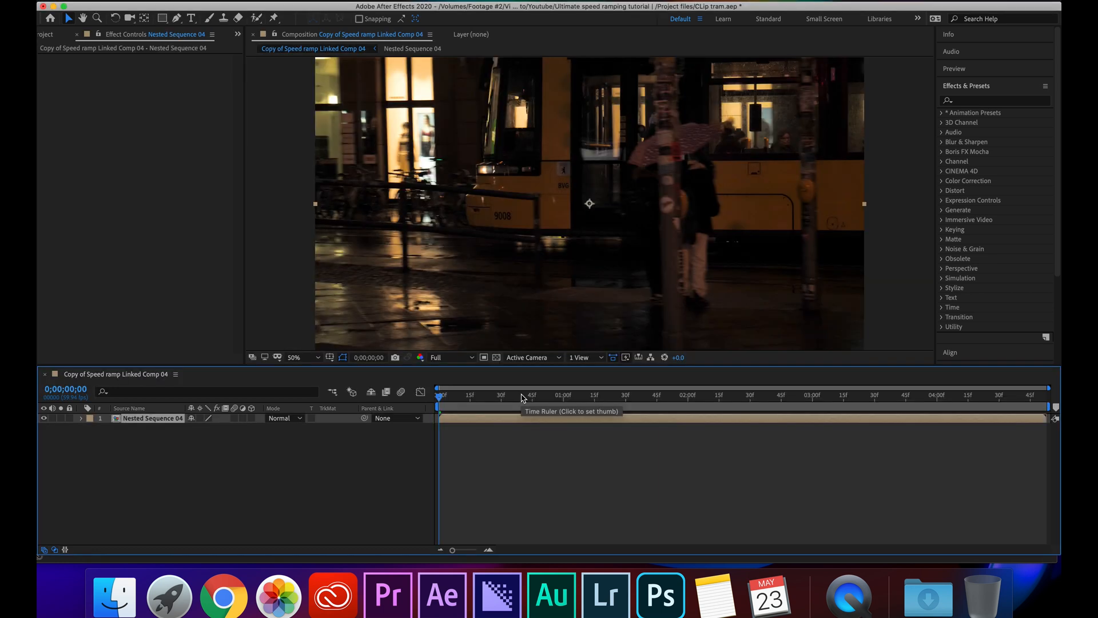
{"action": "left_click", "coordinate": [452, 357]}
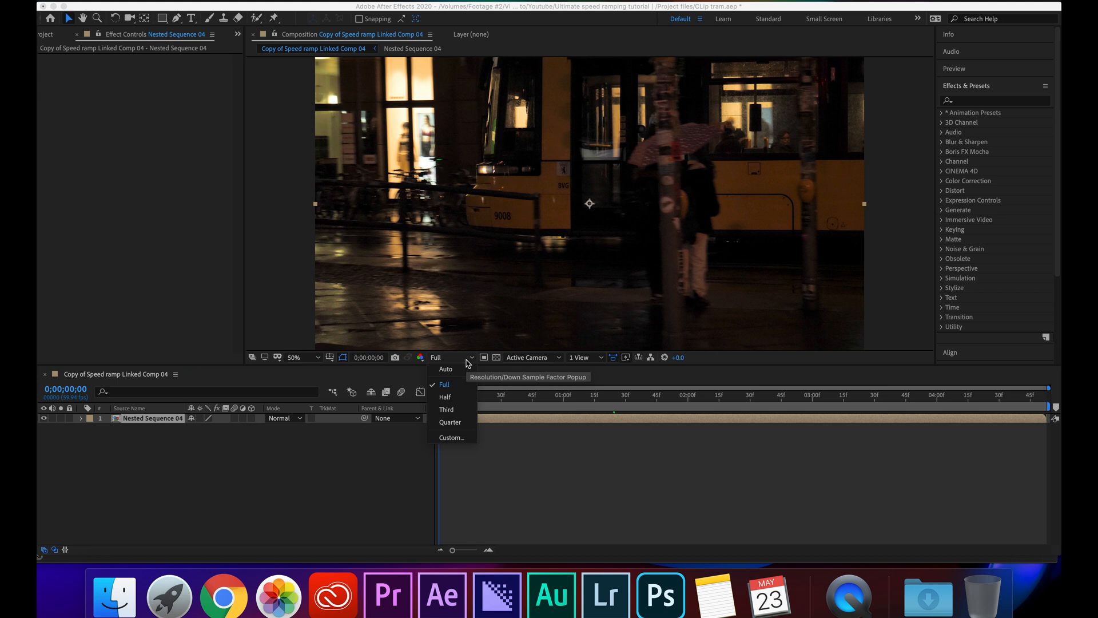
{"action": "left_click", "coordinate": [449, 422]}
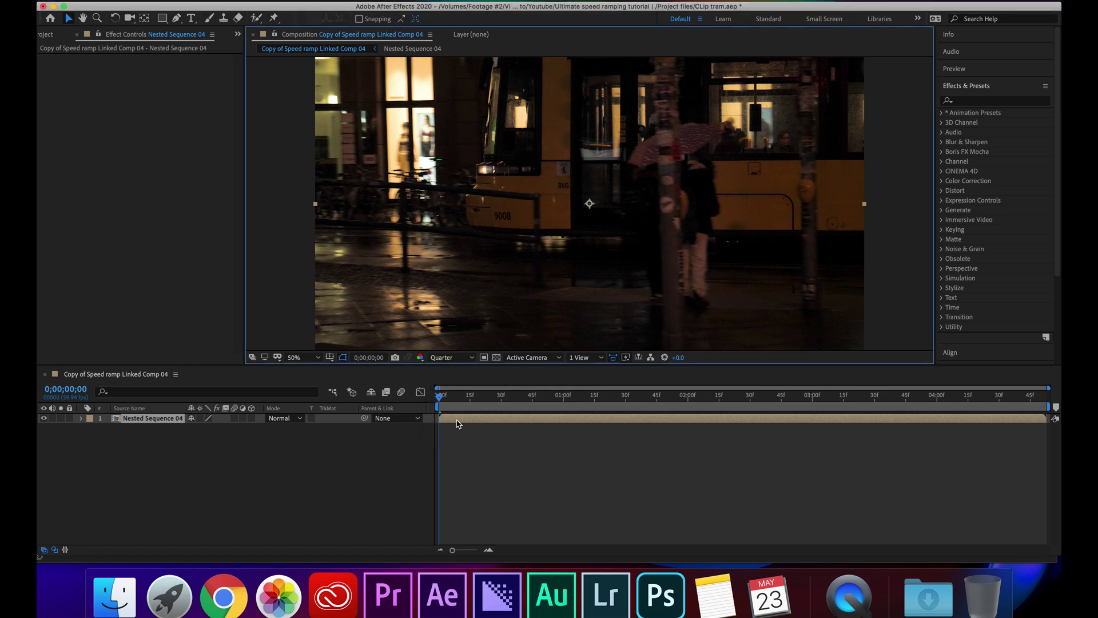
{"action": "mouse_move", "coordinate": [512, 420]}
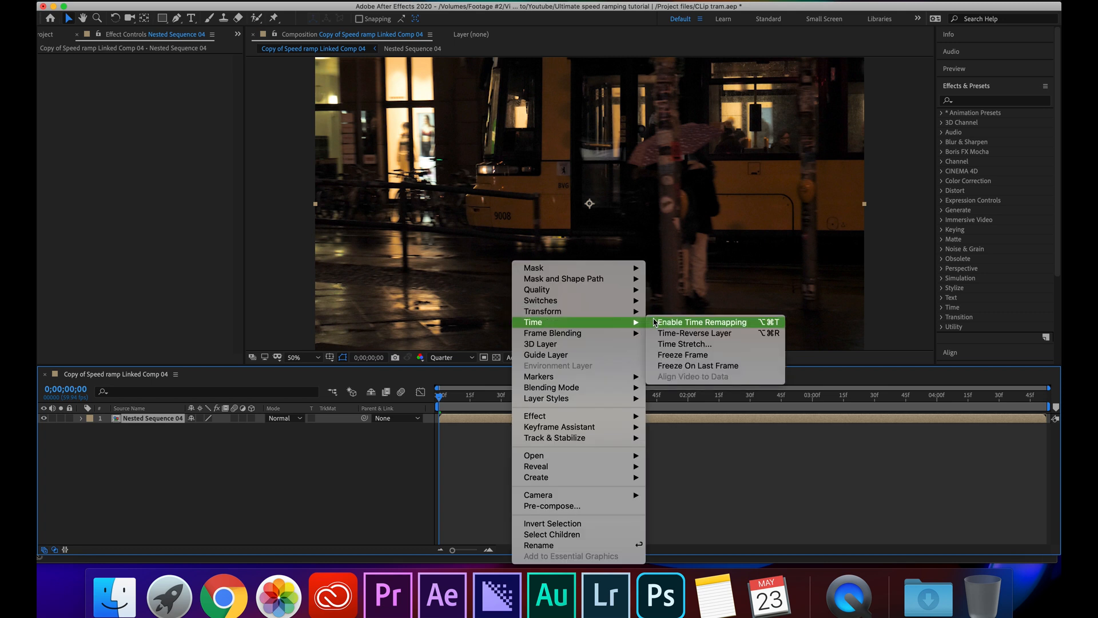
- Enable time remapping on the tram layer and add a Time Remap keyframe near one second
{"action": "left_click", "coordinate": [702, 322]}
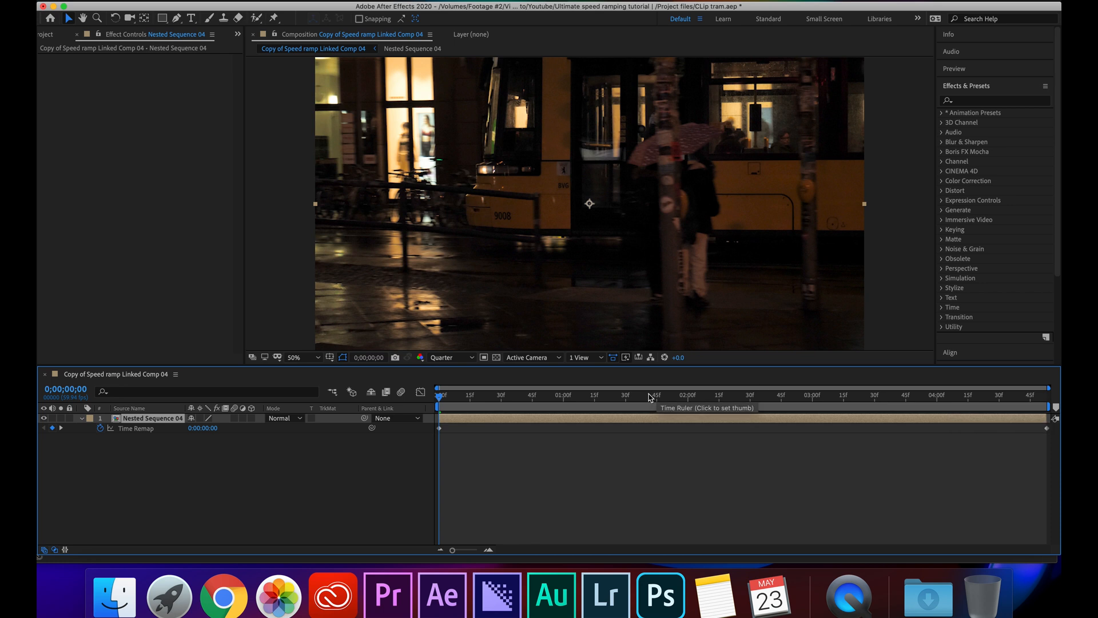
{"action": "mouse_move", "coordinate": [879, 415]}
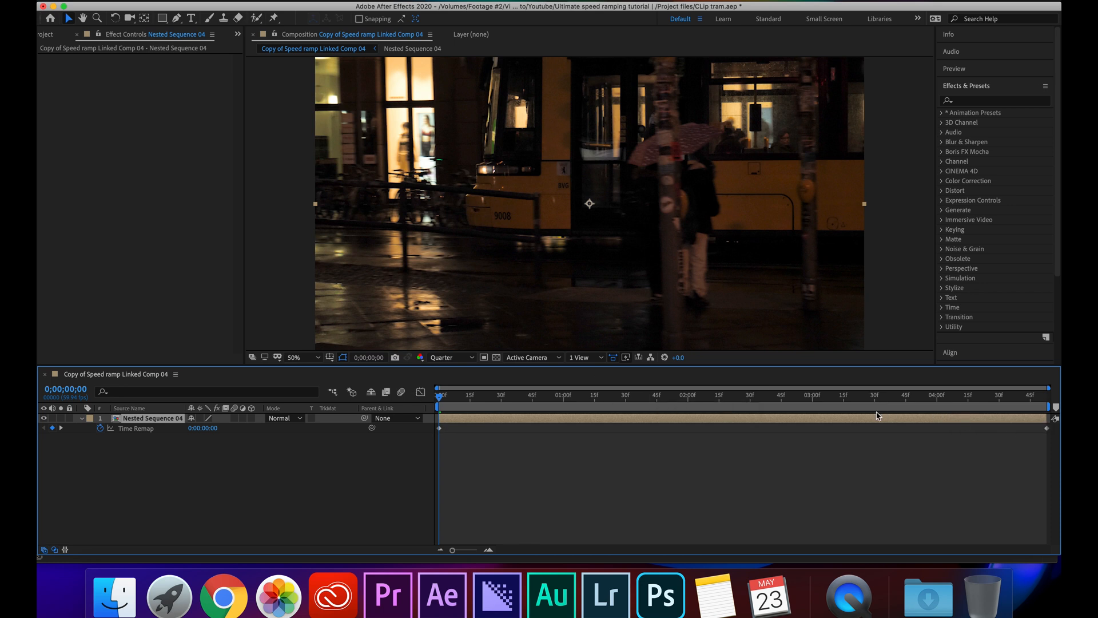
{"action": "mouse_move", "coordinate": [805, 379]}
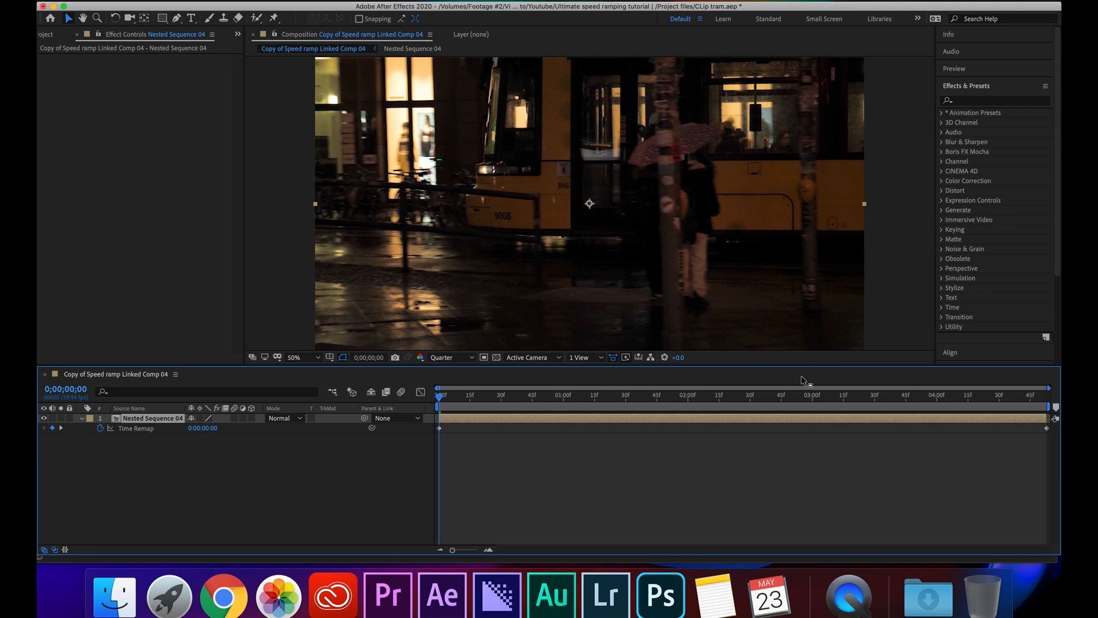
{"action": "mouse_move", "coordinate": [790, 401]}
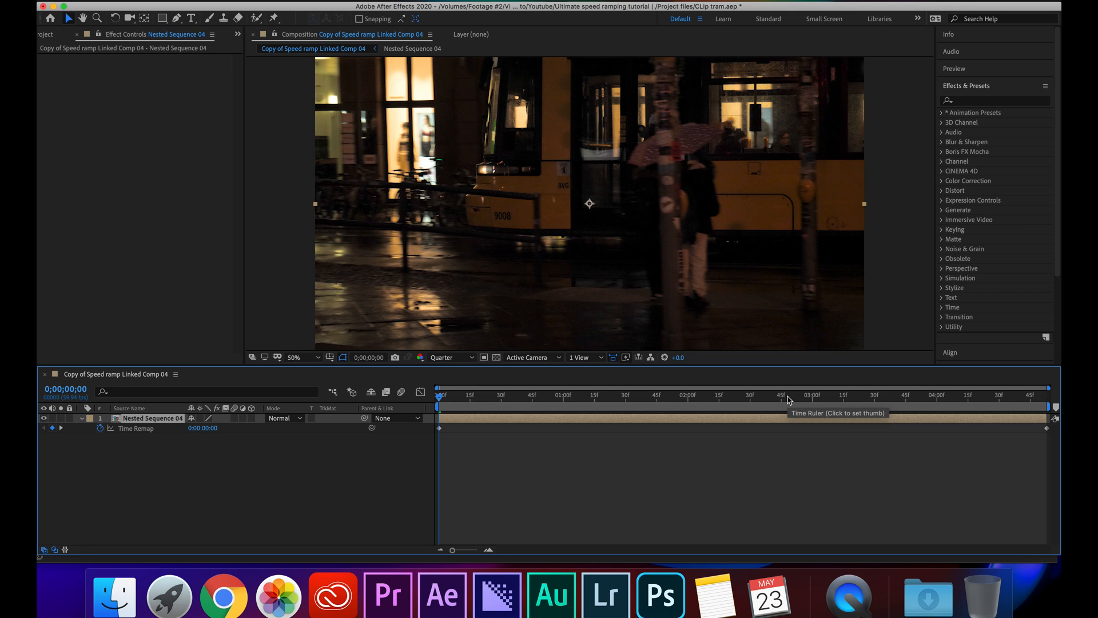
{"action": "left_click", "coordinate": [506, 395]}
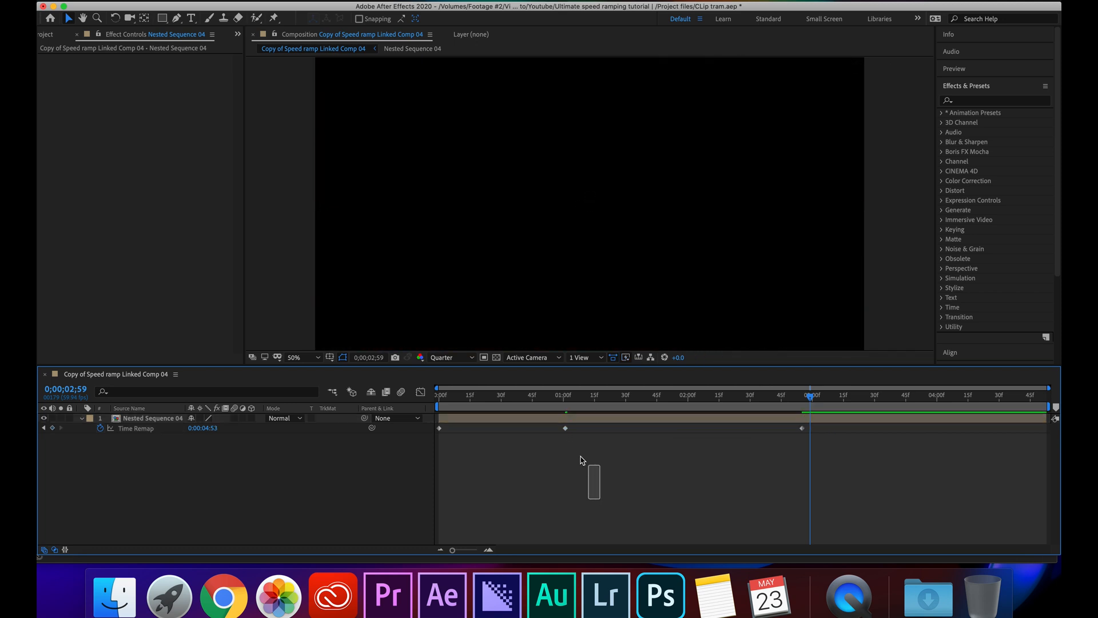
{"action": "left_click", "coordinate": [420, 408]}
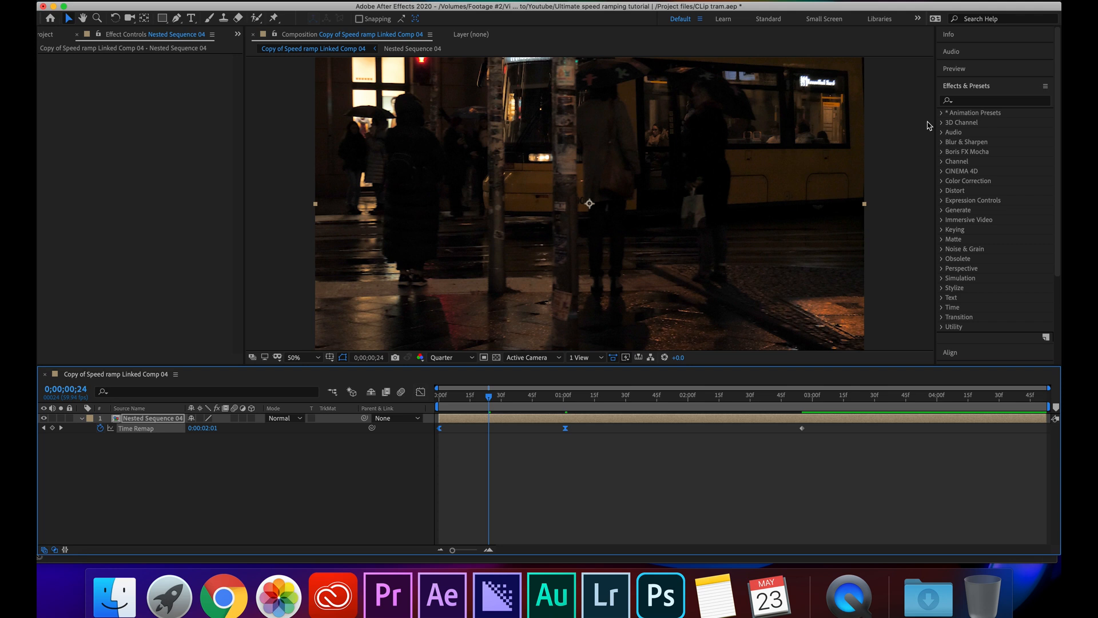
- Apply CC Force Motion Blur (found via 'force') to the tram layer and toggle it to compare
{"action": "left_click", "coordinate": [988, 101]}
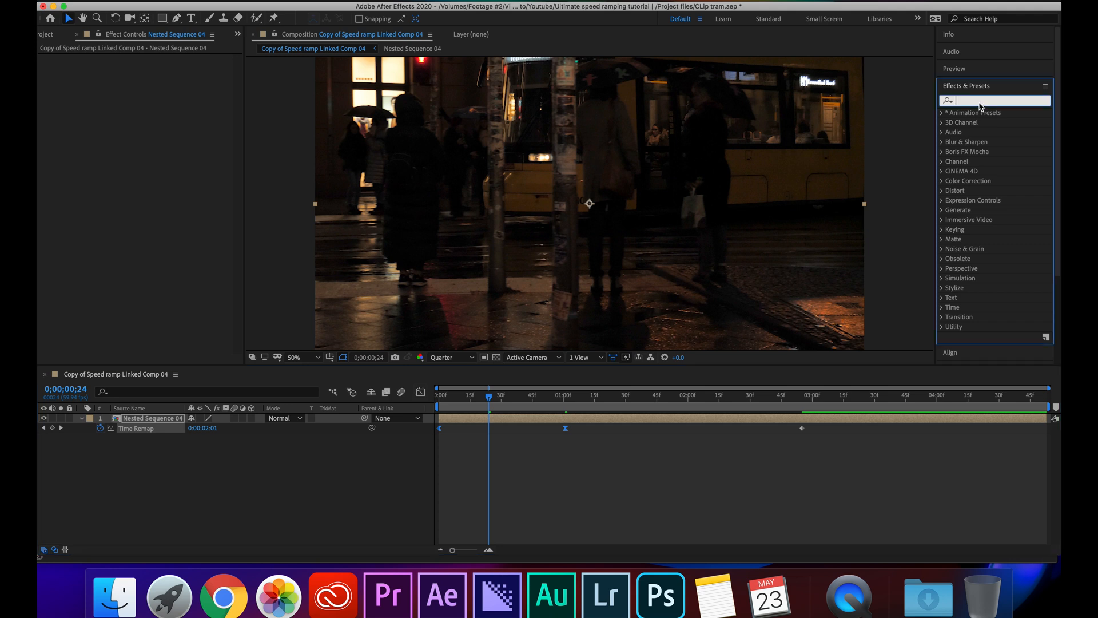
{"action": "type", "text": "force"}
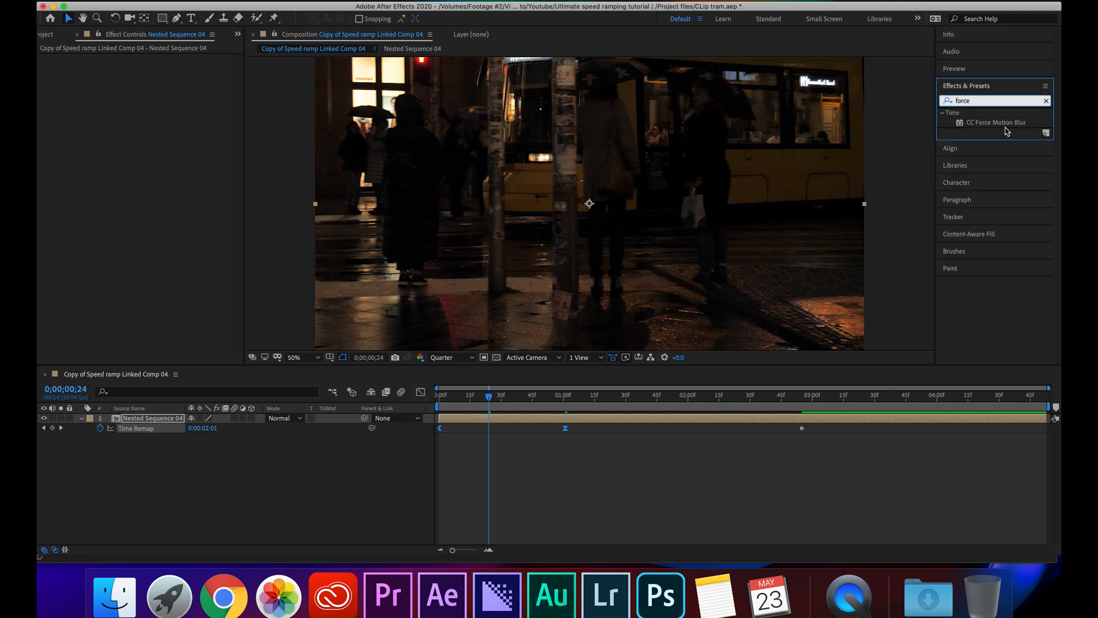
{"action": "double_click", "coordinate": [997, 122]}
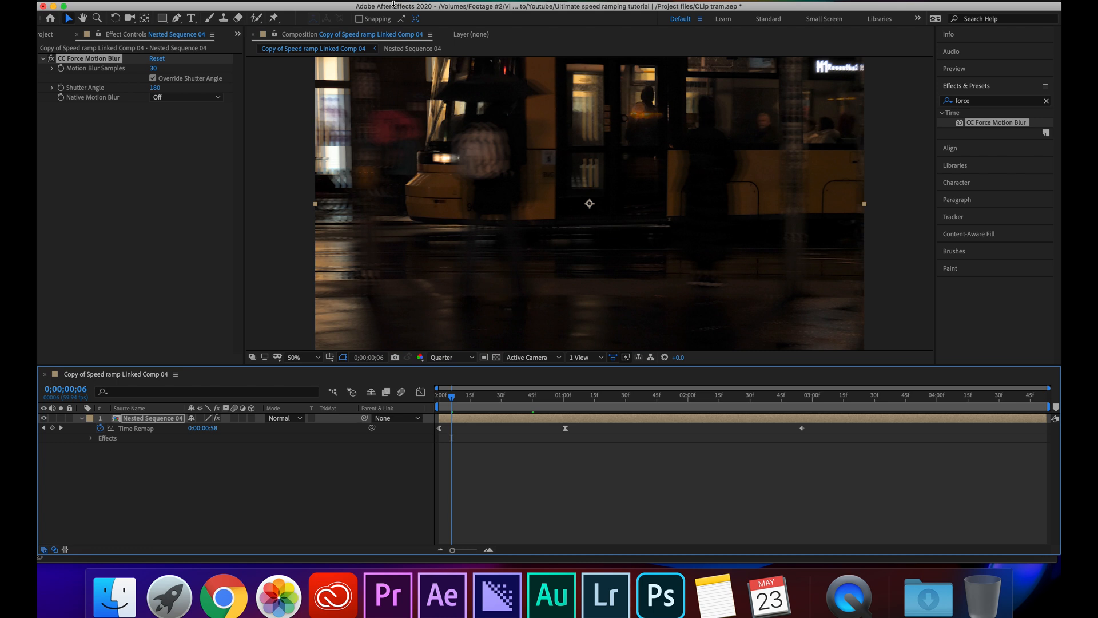
{"action": "mouse_move", "coordinate": [255, 15]}
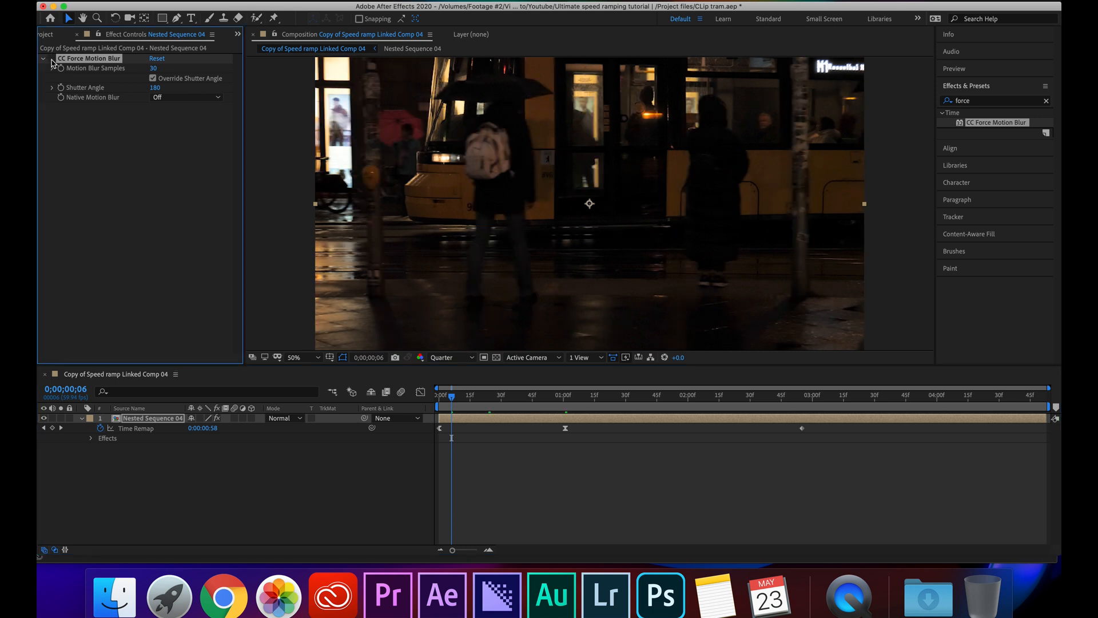
{"action": "left_click", "coordinate": [455, 395]}
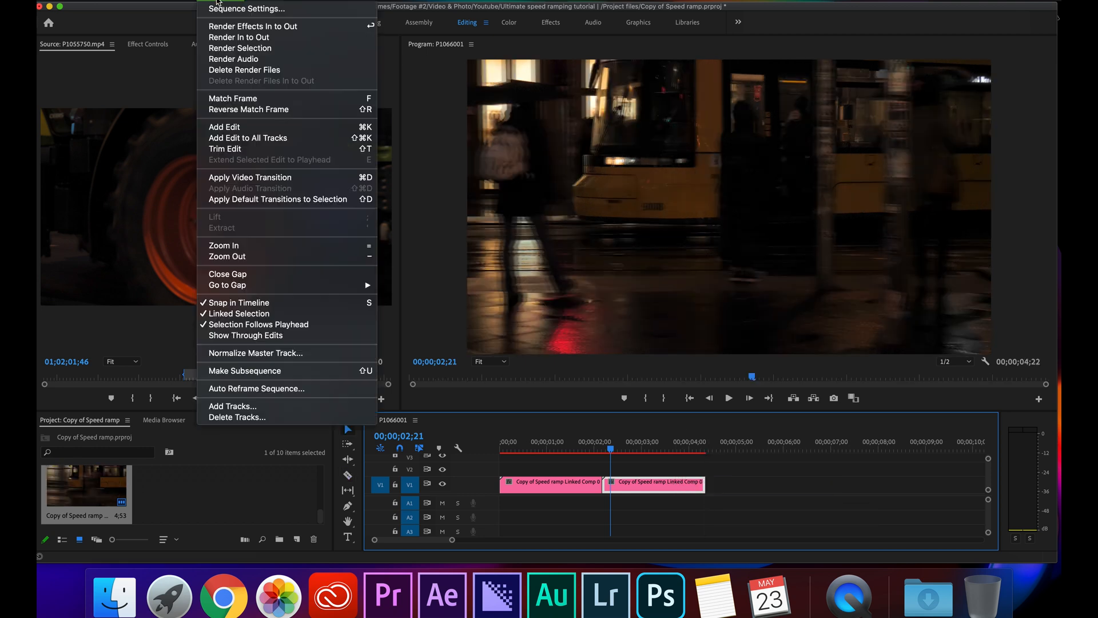
- Render the Premiere sequence In to Out so the tractor and tram comps play smoothly
{"action": "left_click", "coordinate": [252, 27]}
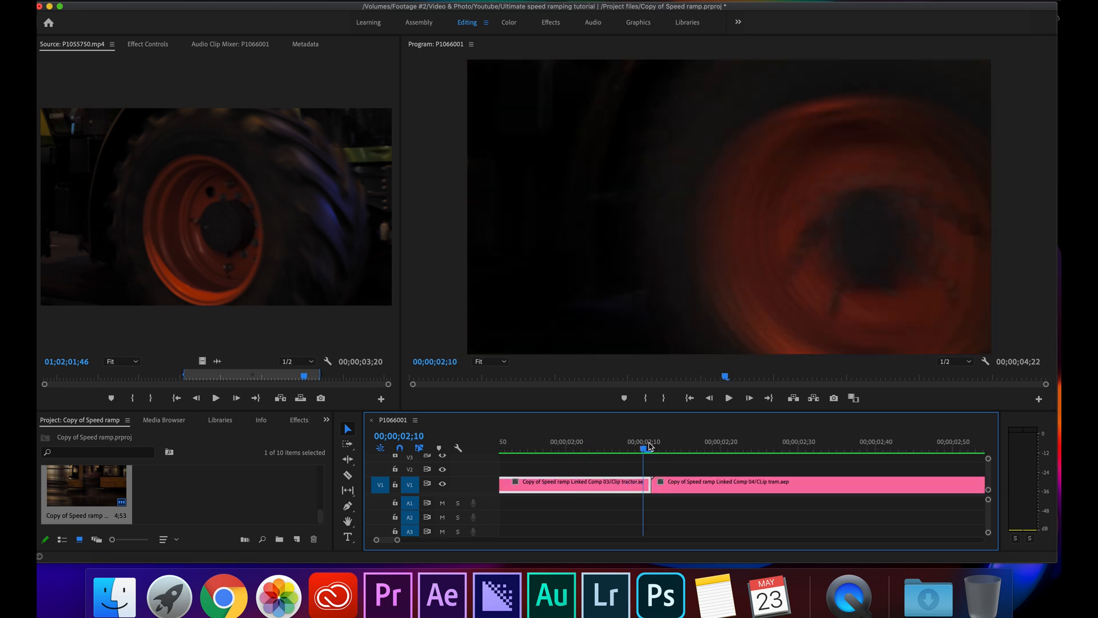
- Move the tractor comp to V2 overlapping the tram comp and show its opacity settings
{"action": "left_click", "coordinate": [627, 441]}
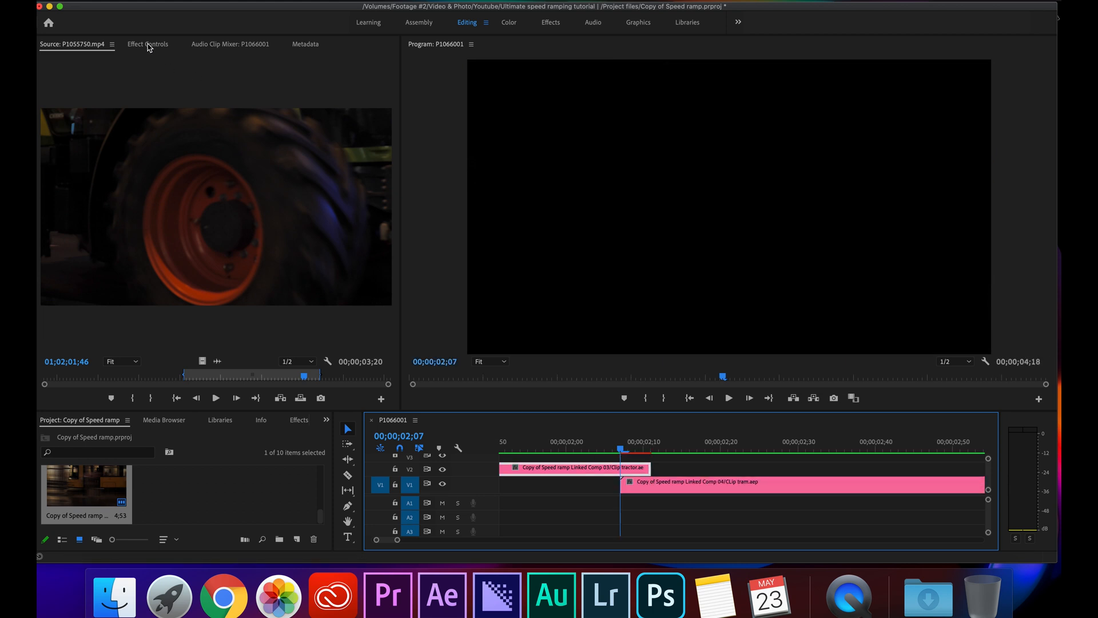
{"action": "left_click", "coordinate": [147, 43]}
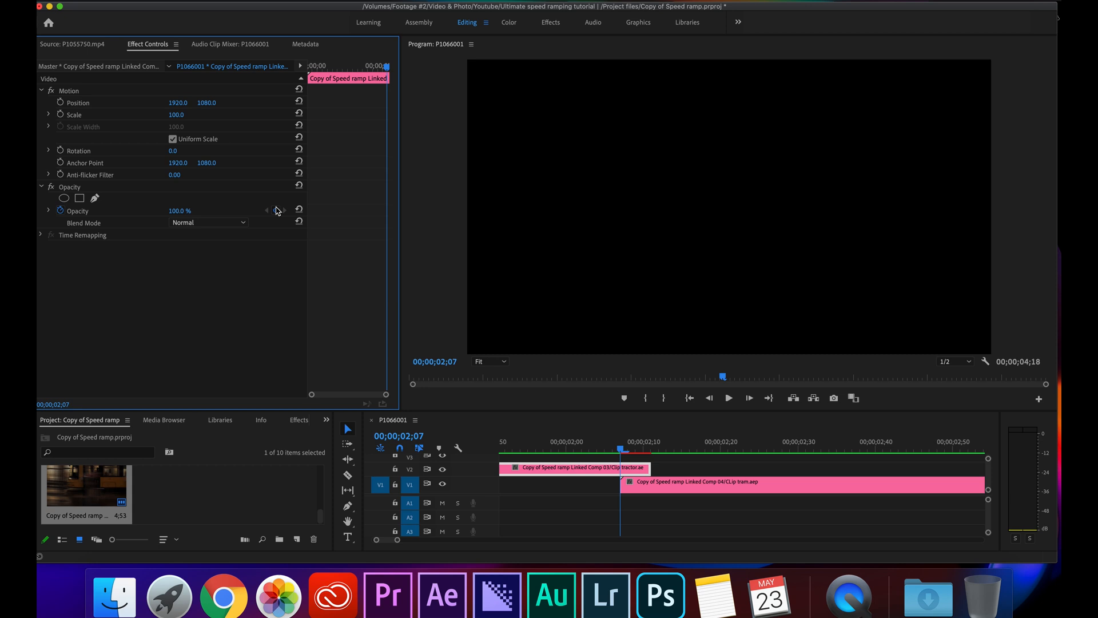